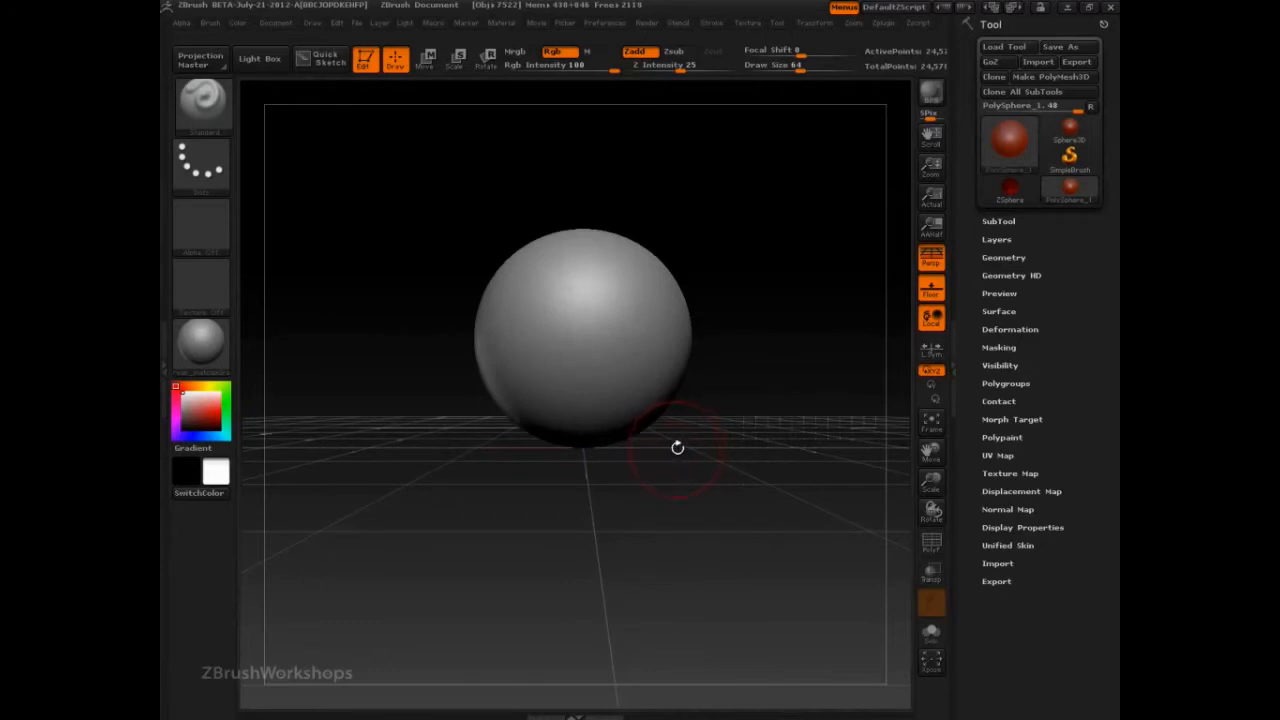
pyautogui.moveTo(705, 451)
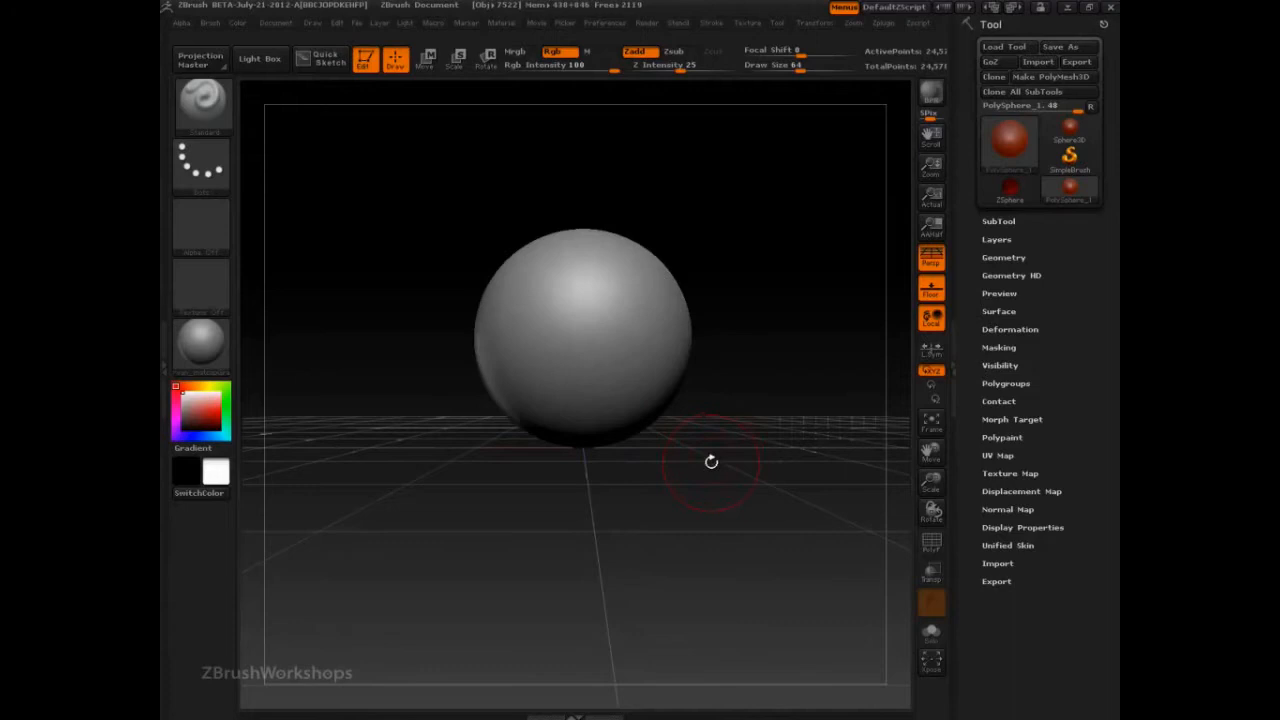
pyautogui.moveTo(700, 461)
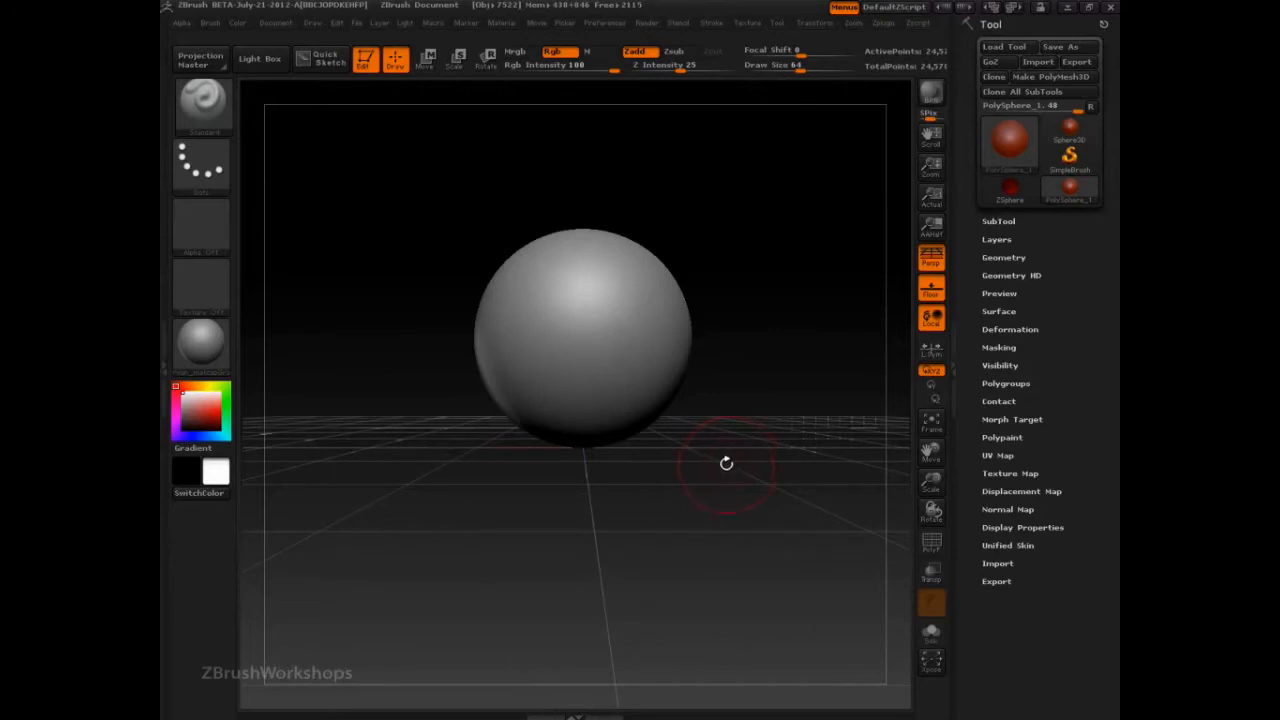
pyautogui.moveTo(773, 432)
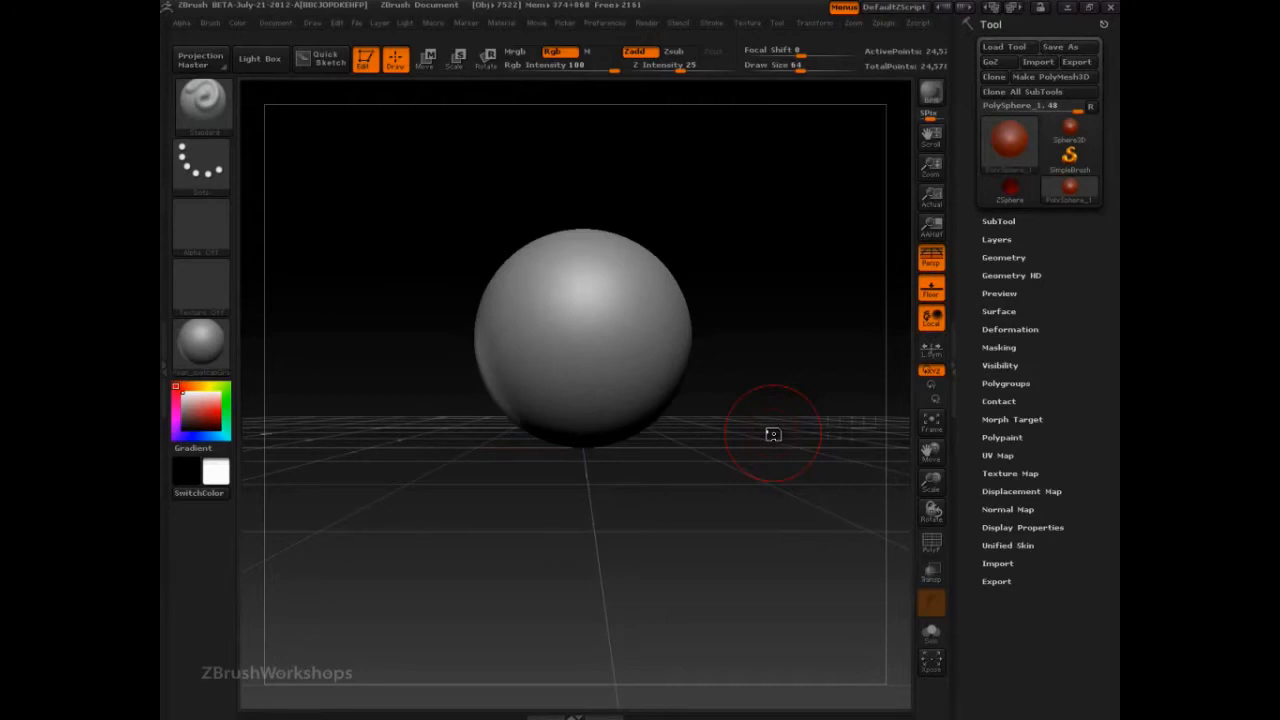
# Step: Shift the PolySphere upward on the canvas to reposition the view
pyautogui.moveTo(773, 434); pyautogui.dragTo(760, 352)
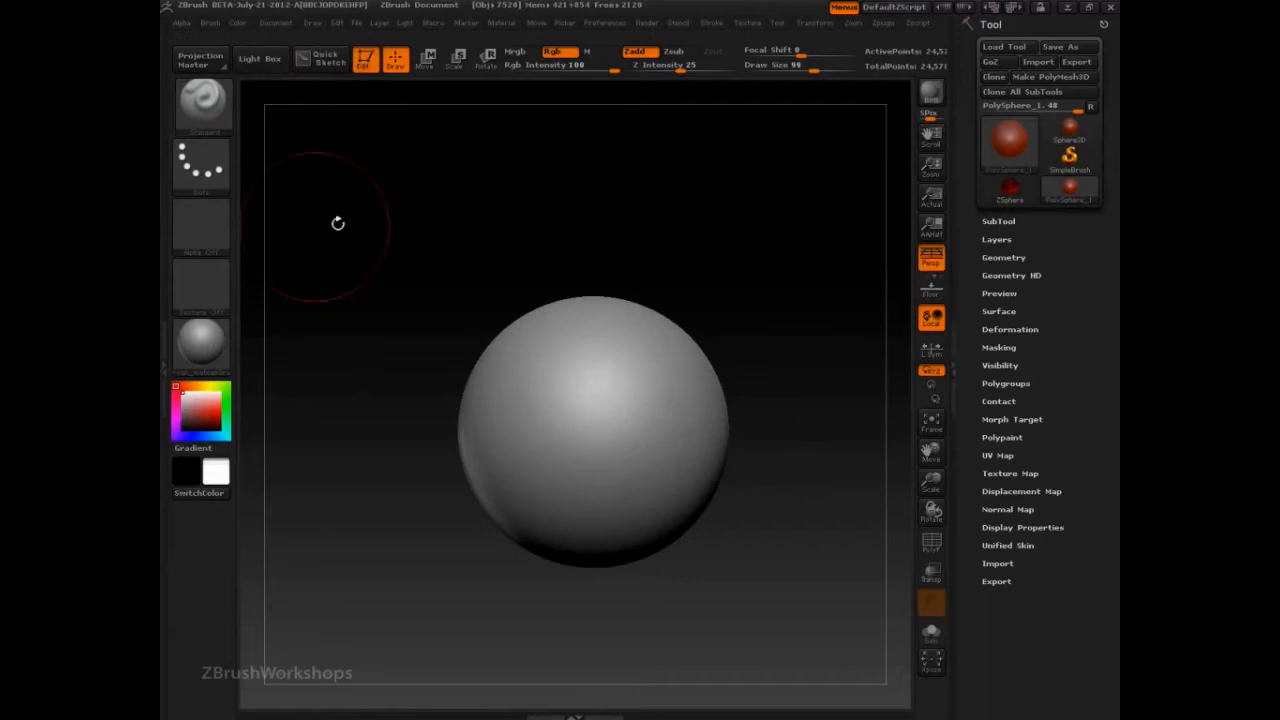
# Step: Pull up a lump on top of the sphere, square it off, and flatten its side
pyautogui.click(600, 420)
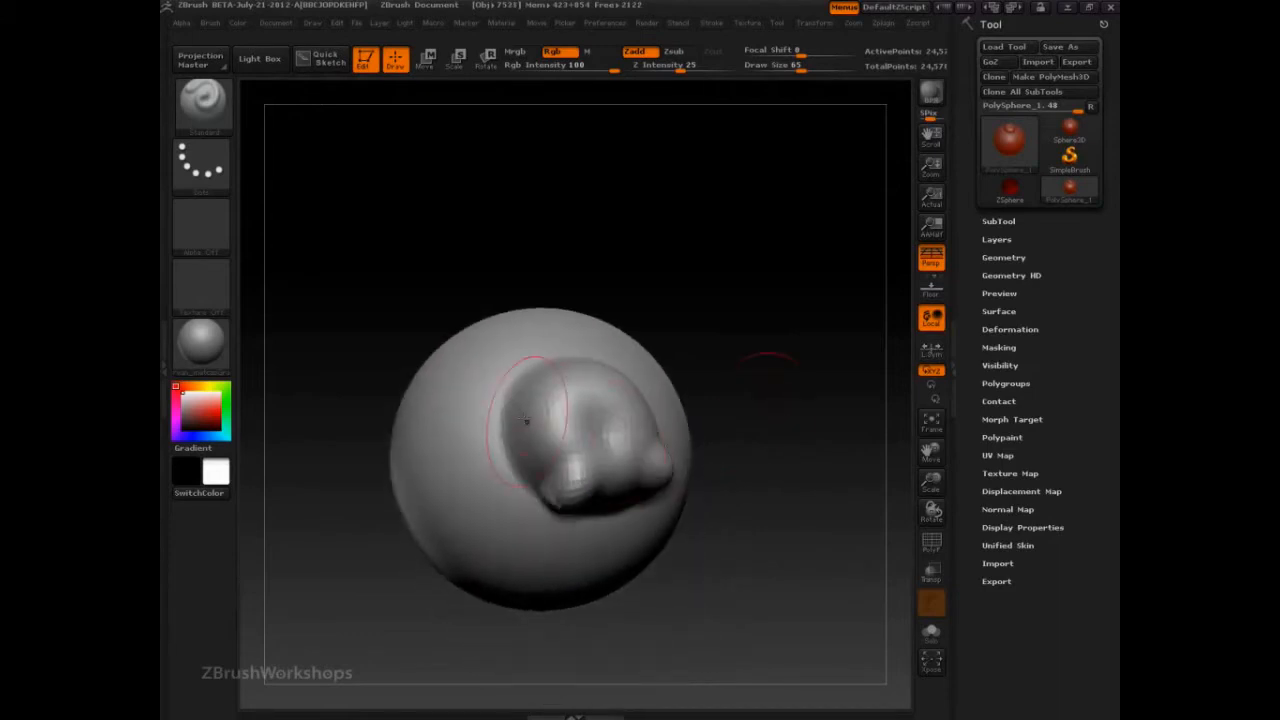
pyautogui.moveTo(530, 420); pyautogui.dragTo(640, 410)
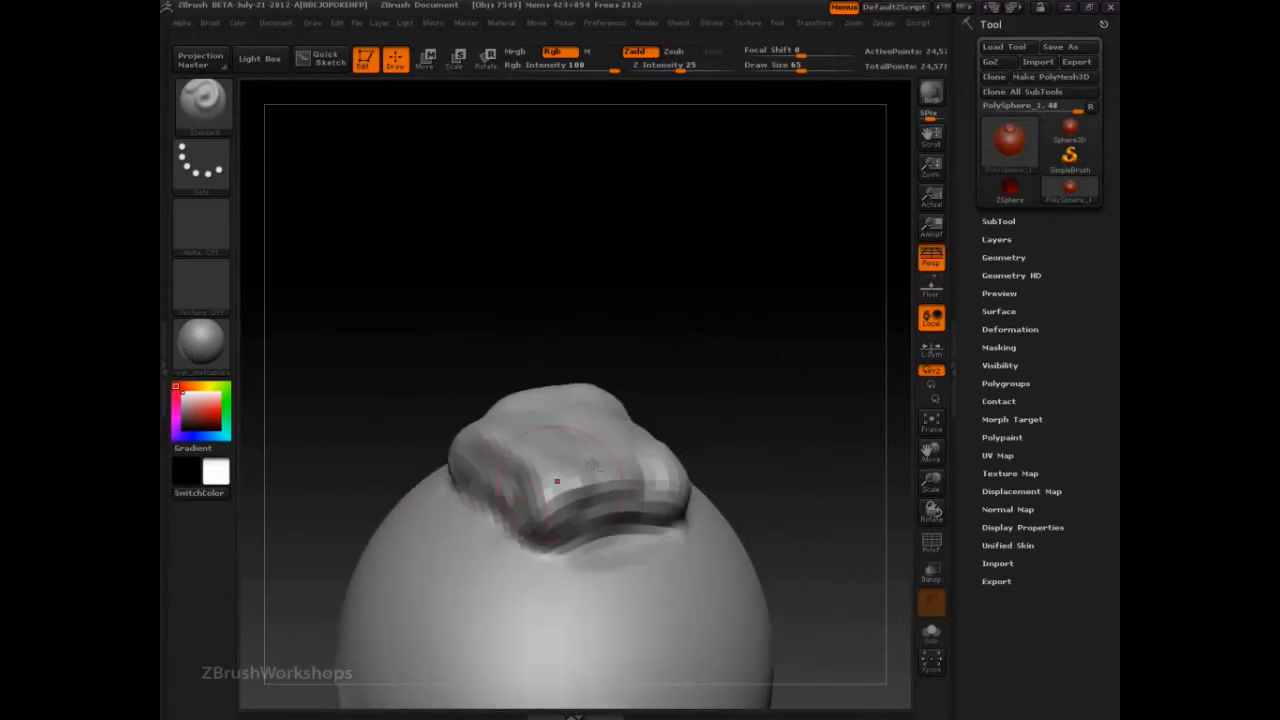
pyautogui.moveTo(557, 480); pyautogui.dragTo(475, 400)
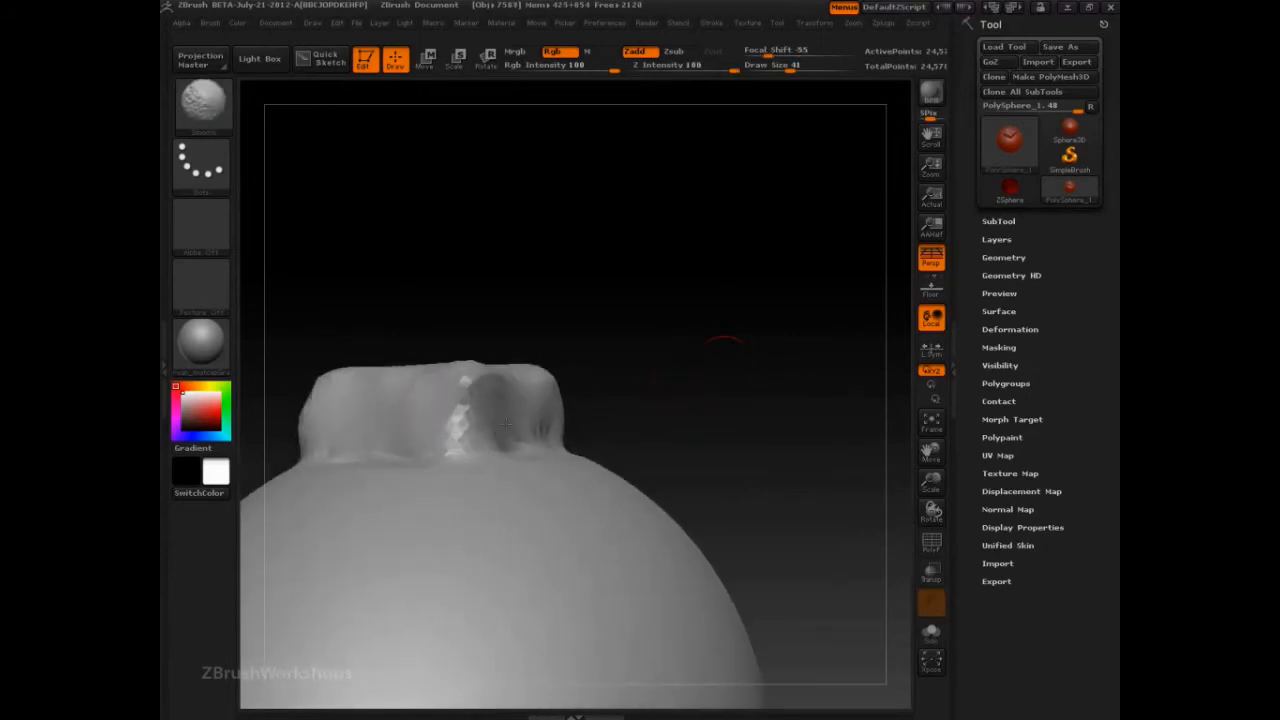
pyautogui.moveTo(505, 425); pyautogui.dragTo(445, 435)
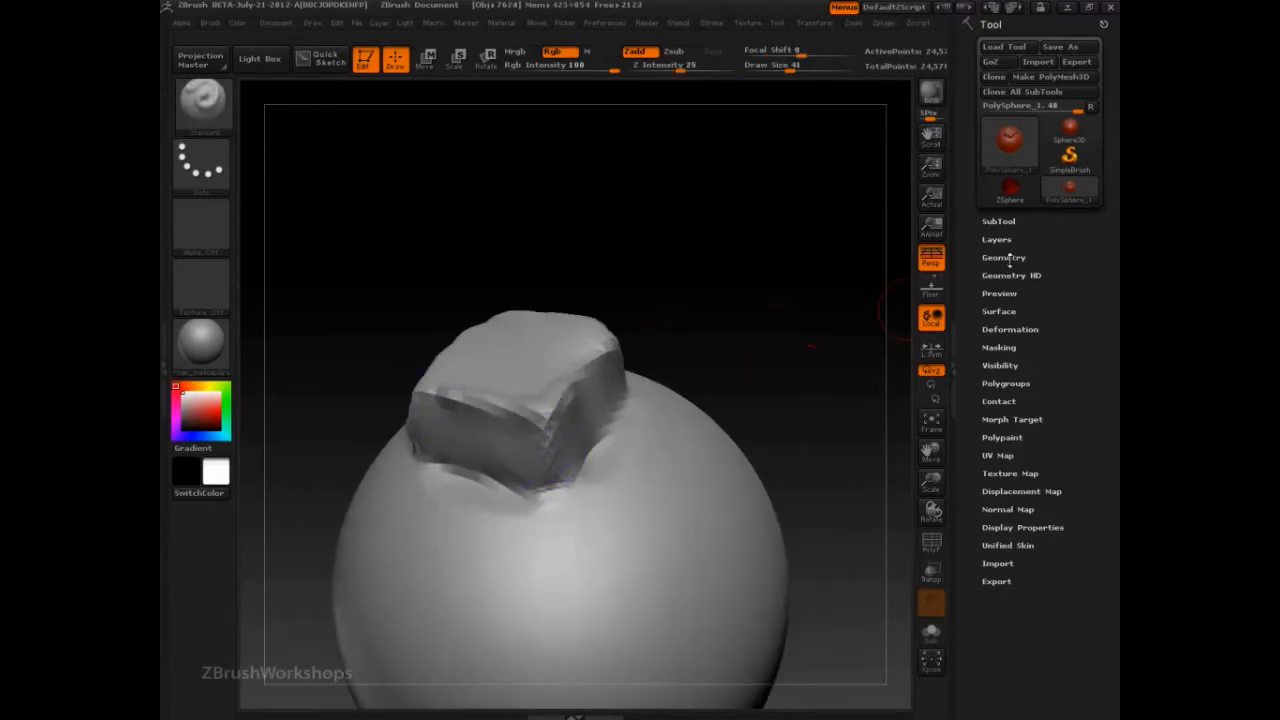
# Step: Divide the mesh to SDiv 4 through Tool > Geometry
pyautogui.click(1003, 257)
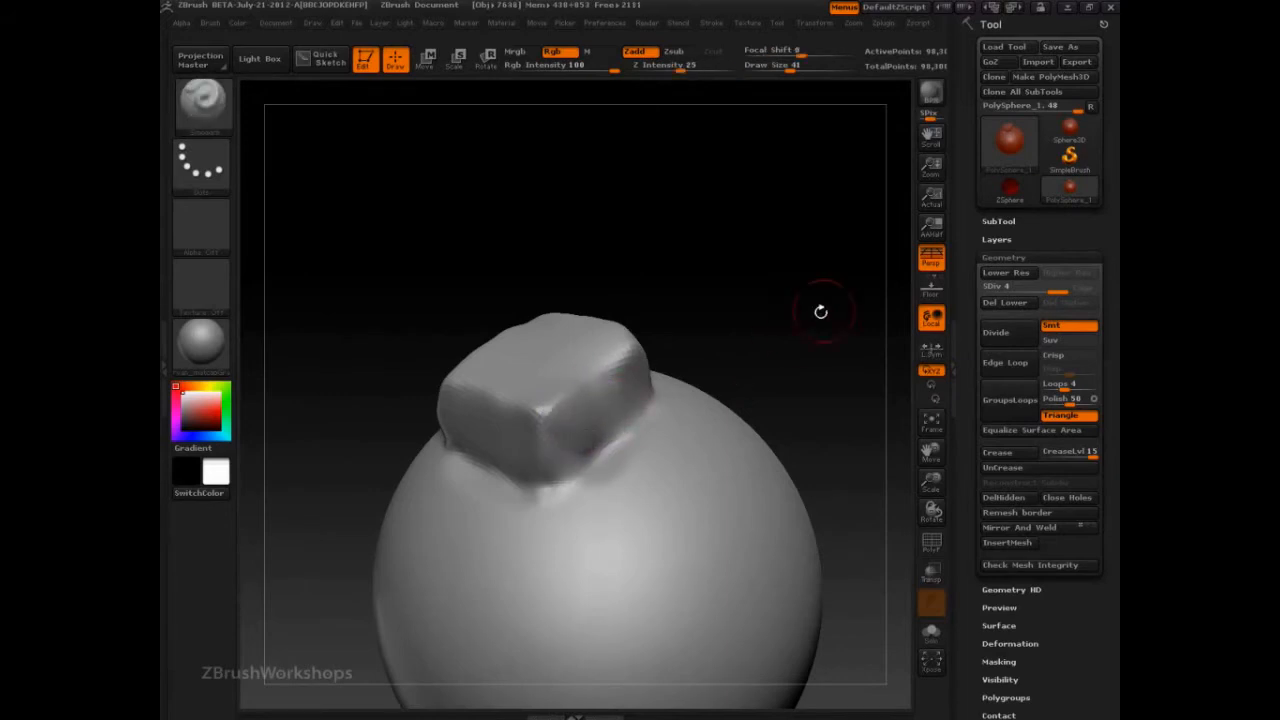
pyautogui.moveTo(820, 312); pyautogui.dragTo(743, 222)
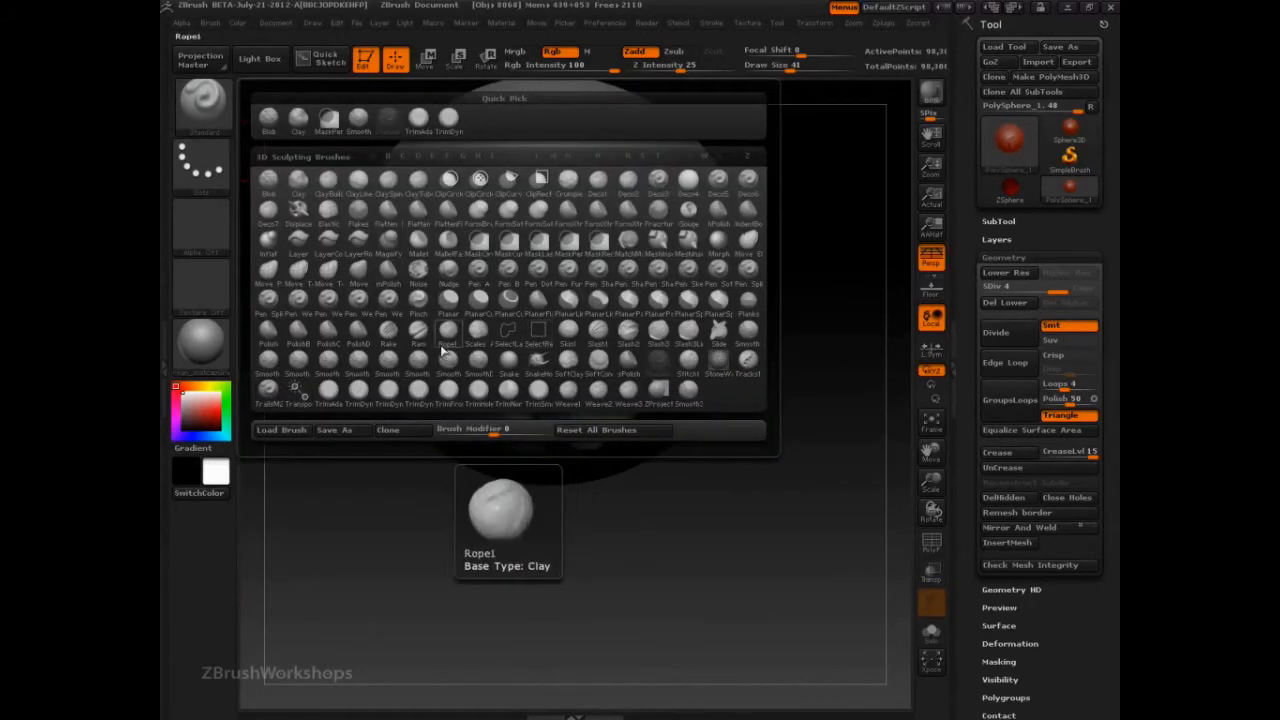
# Step: Choose a new brush from the 3D Sculpting Brushes palette
pyautogui.click(628, 303)
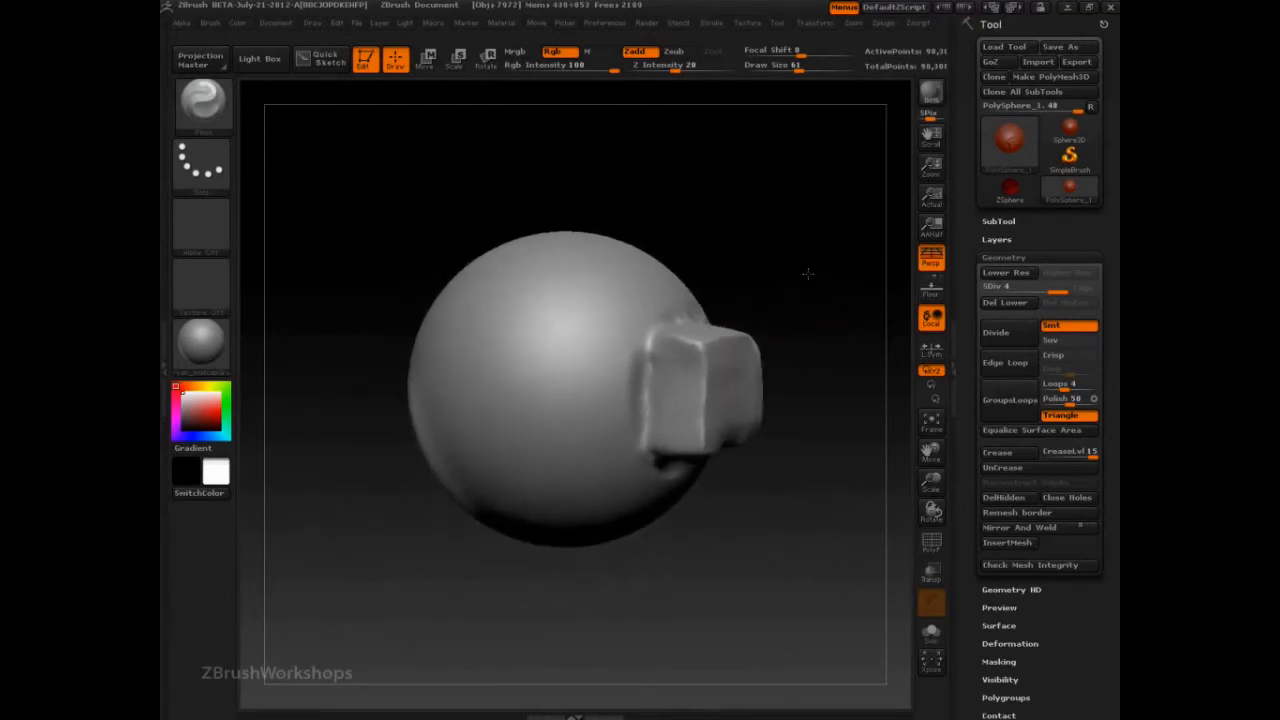
# Step: Build a clay mound on the sphere's front and square off its outline
pyautogui.click(202, 107)
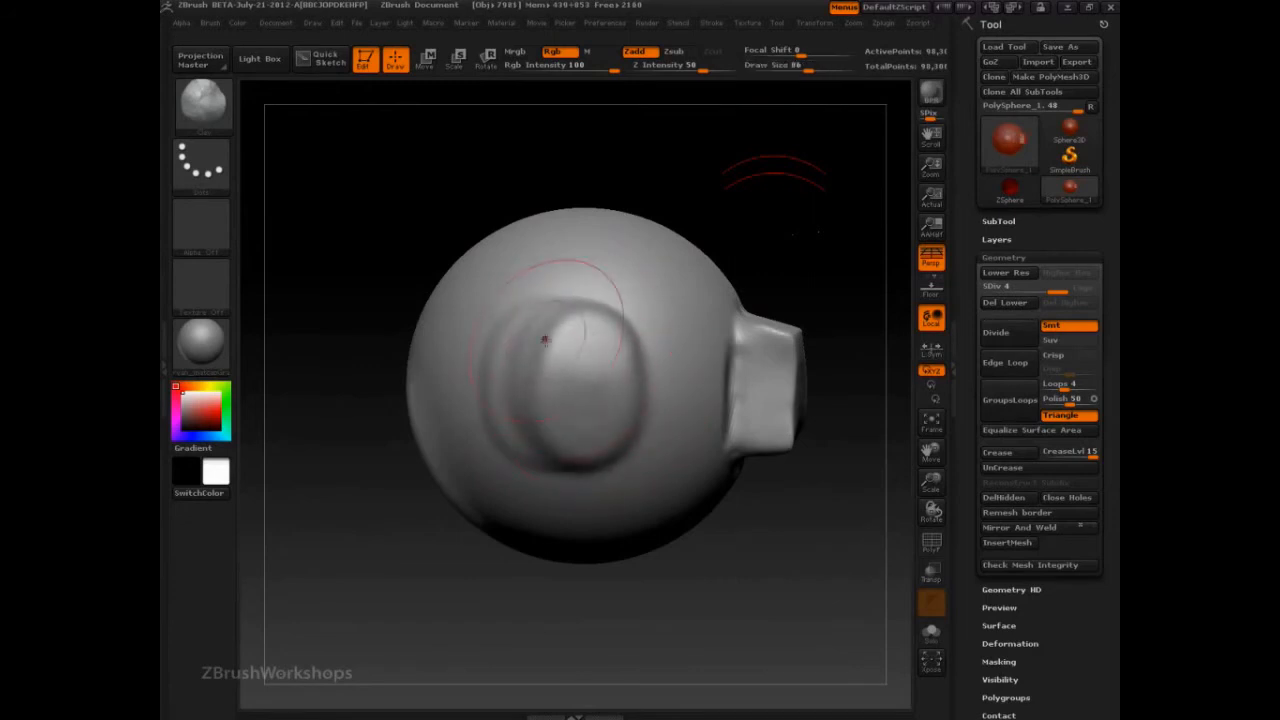
pyautogui.moveTo(545, 340); pyautogui.dragTo(595, 355)
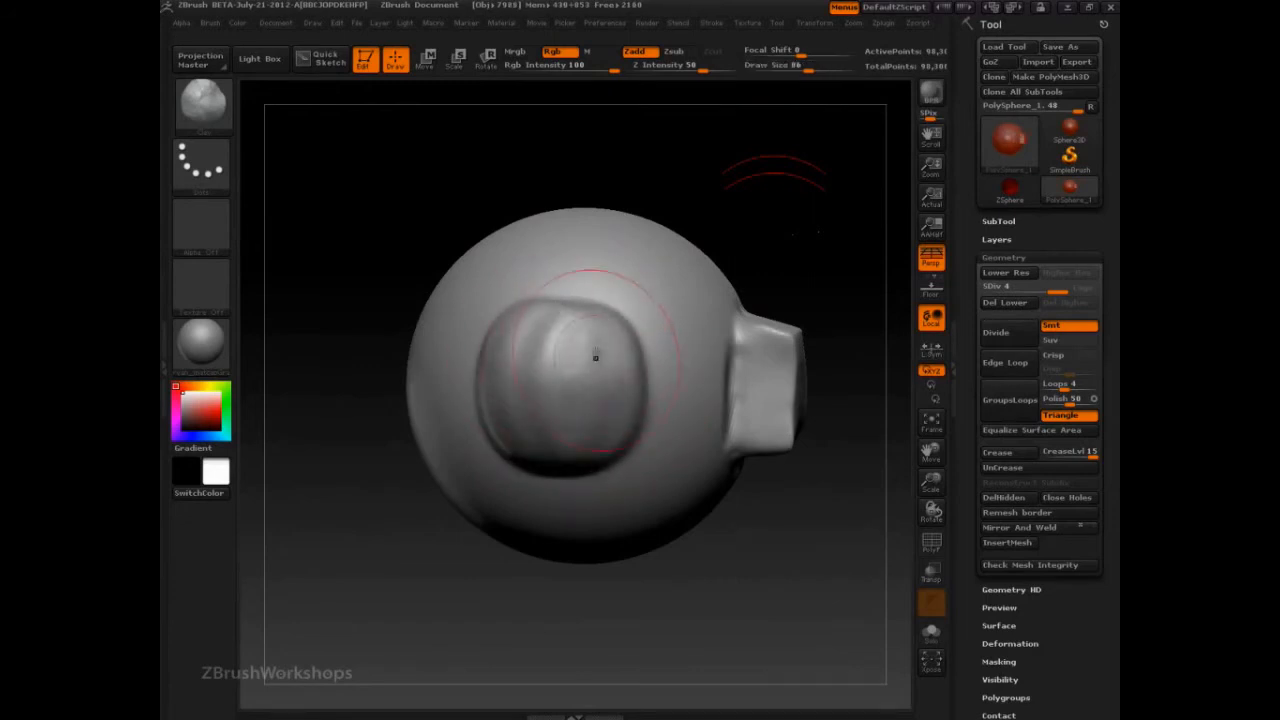
pyautogui.moveTo(596, 356); pyautogui.dragTo(572, 364)
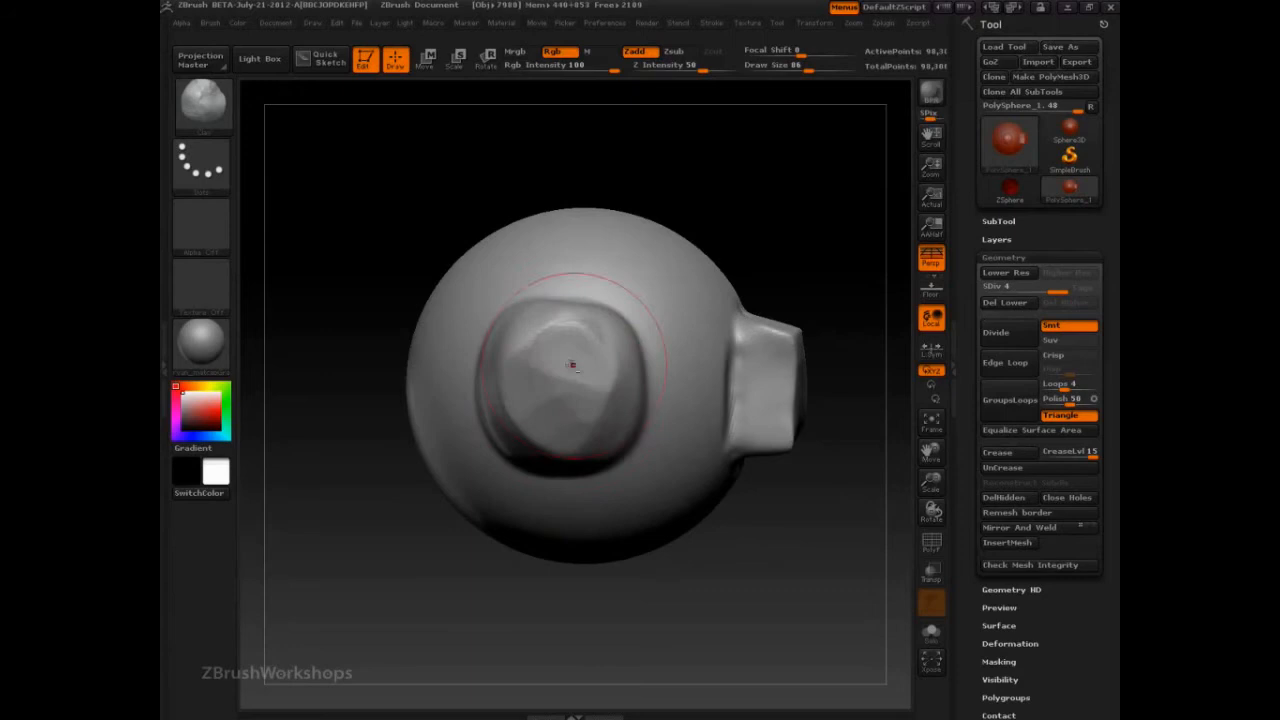
pyautogui.moveTo(572, 365); pyautogui.dragTo(565, 305)
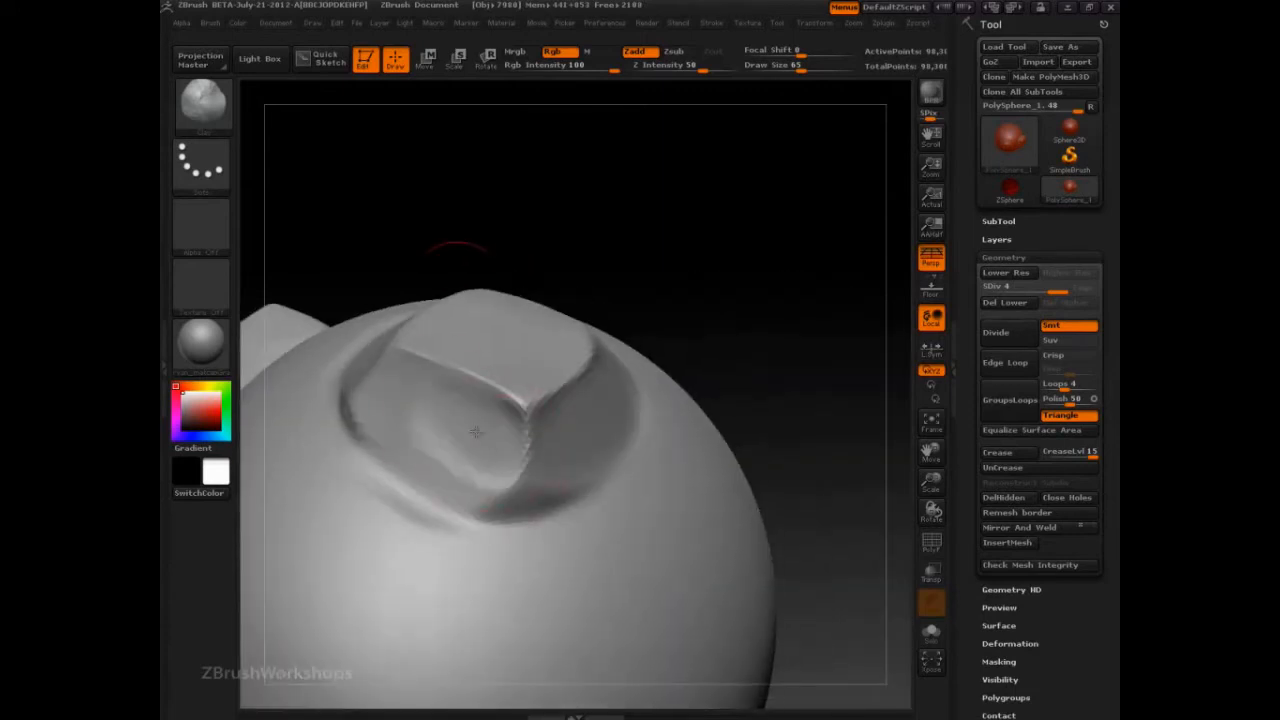
# Step: Sharpen the front block's top edges, carve its underside, and flatten its side face
pyautogui.moveTo(475, 435); pyautogui.dragTo(460, 415)
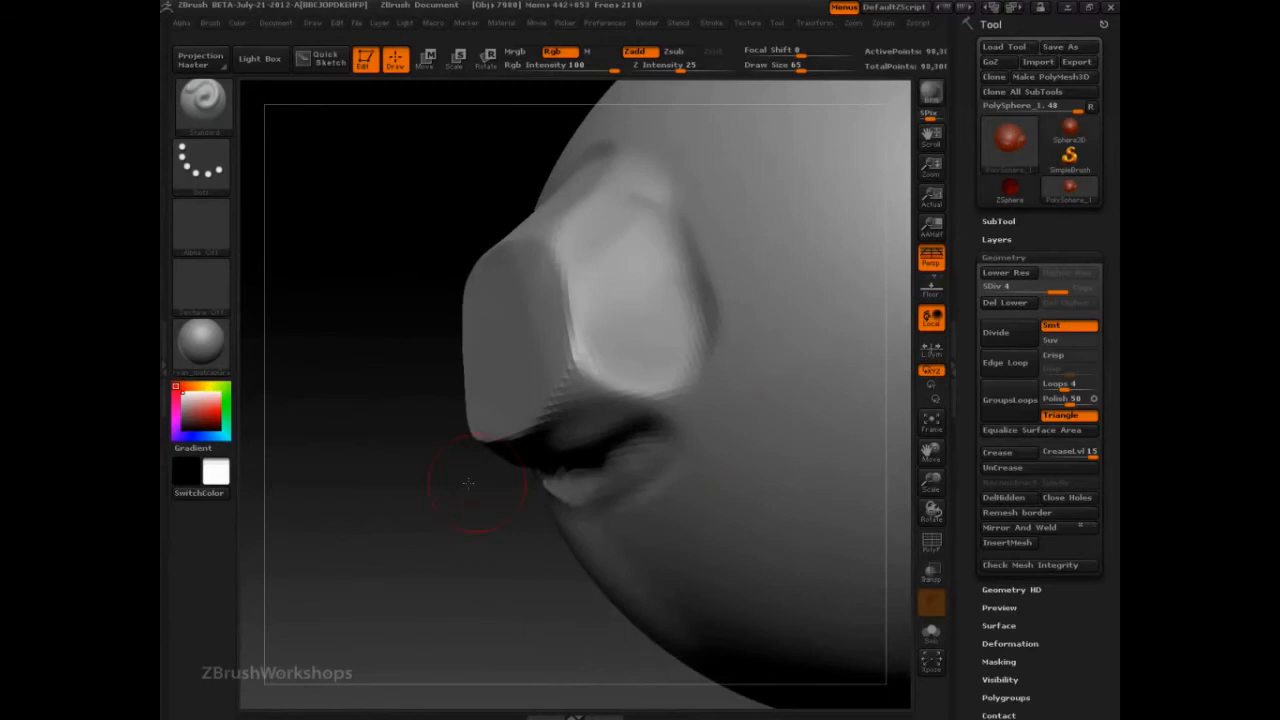
pyautogui.moveTo(480, 485); pyautogui.dragTo(660, 390)
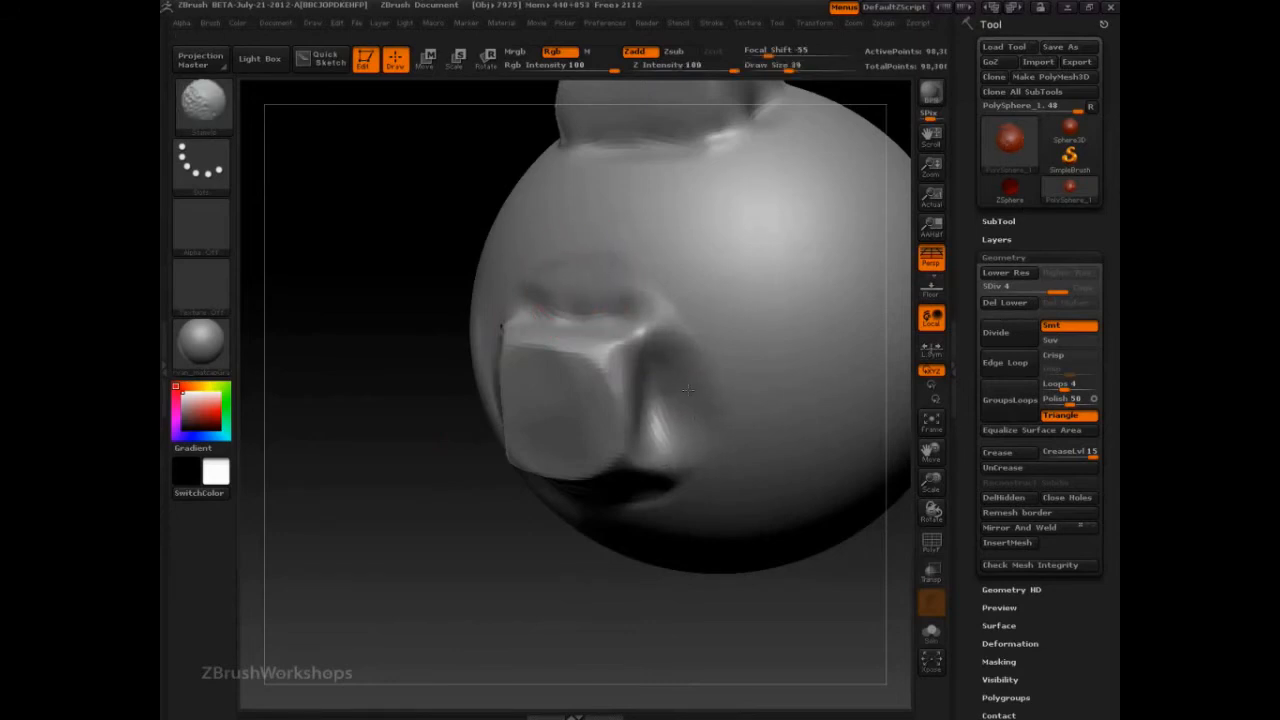
pyautogui.moveTo(685, 390); pyautogui.dragTo(575, 363)
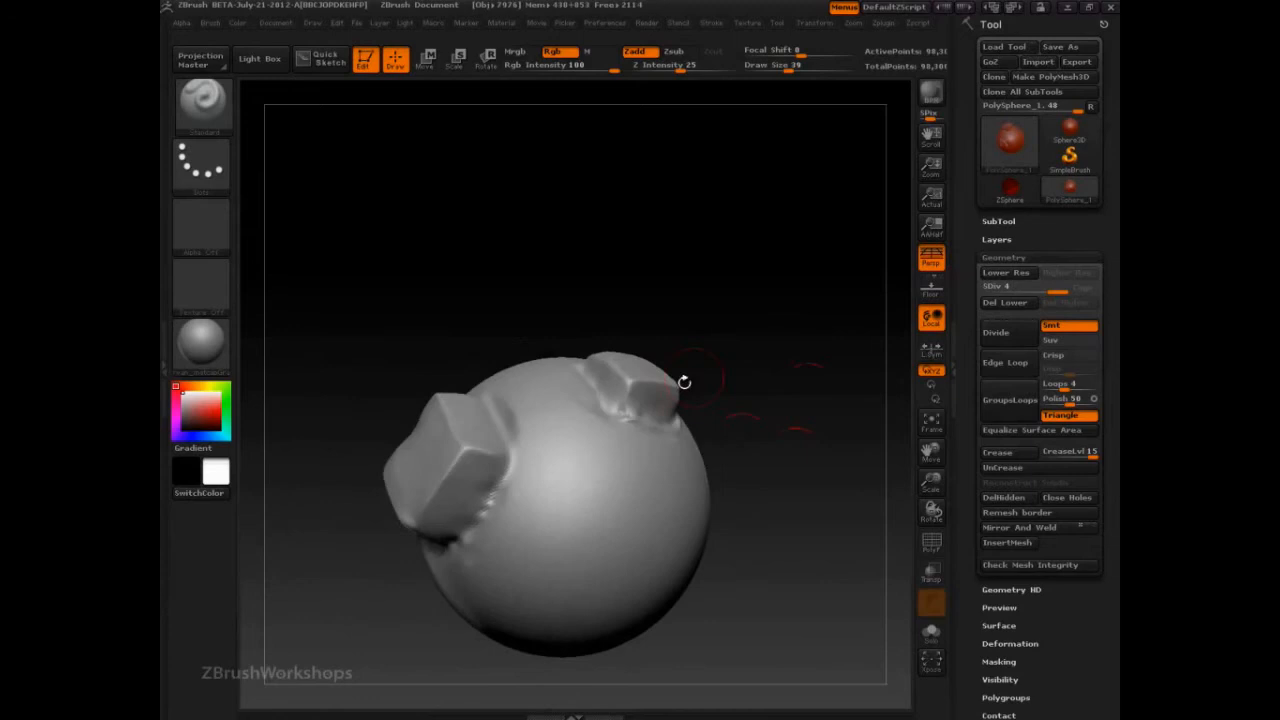
pyautogui.moveTo(685, 382); pyautogui.dragTo(799, 474)
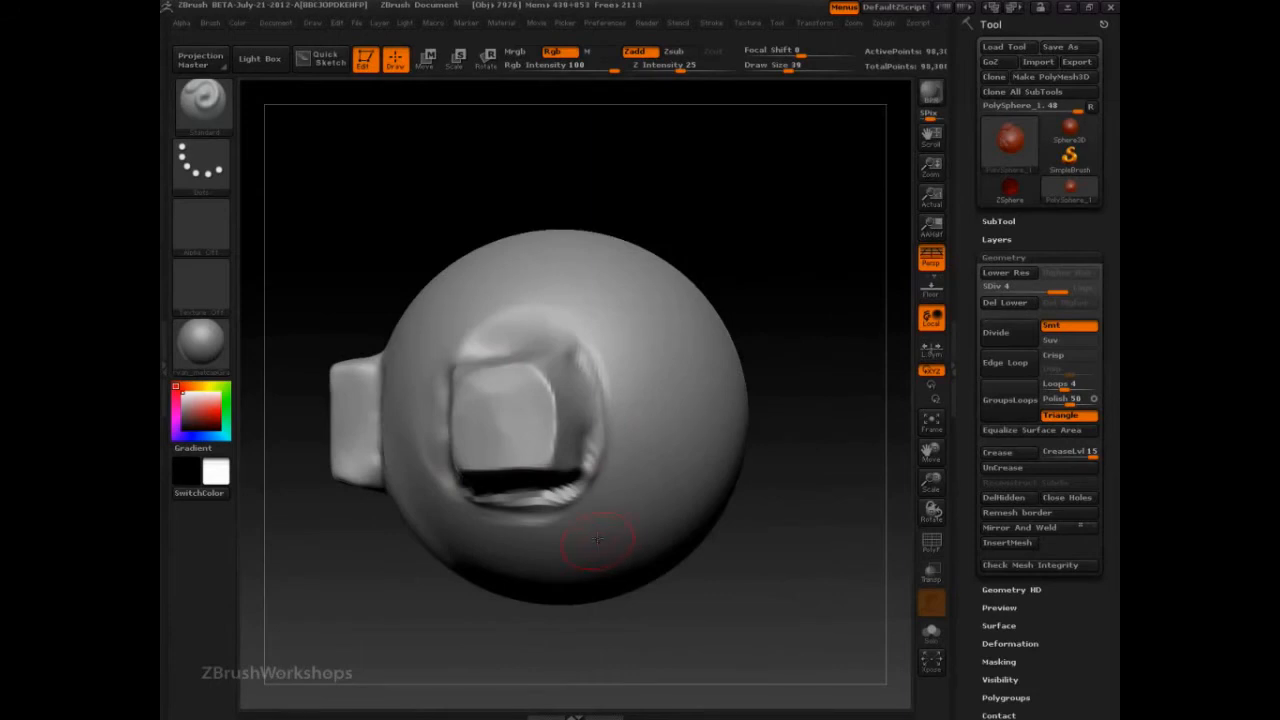
pyautogui.moveTo(598, 538); pyautogui.dragTo(835, 452)
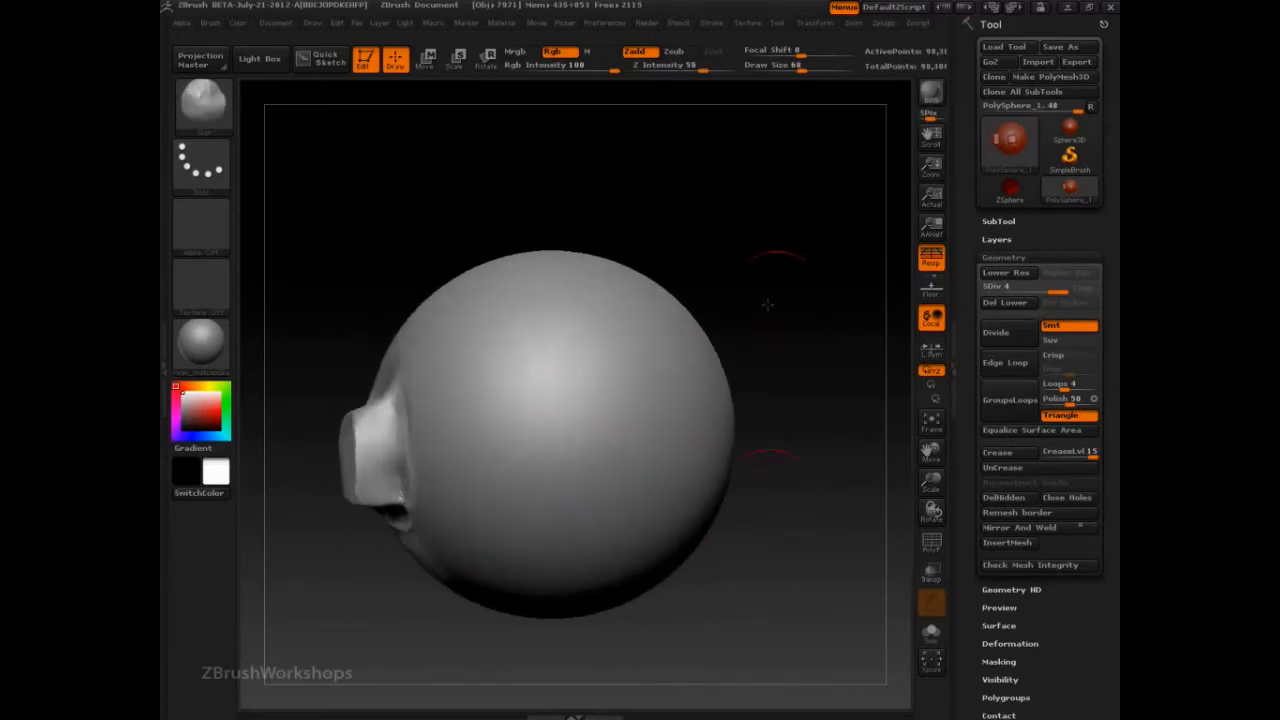
# Step: Raise a new mound on the sphere and flatten its face into a blocky shape
pyautogui.moveTo(570, 305); pyautogui.dragTo(605, 440)
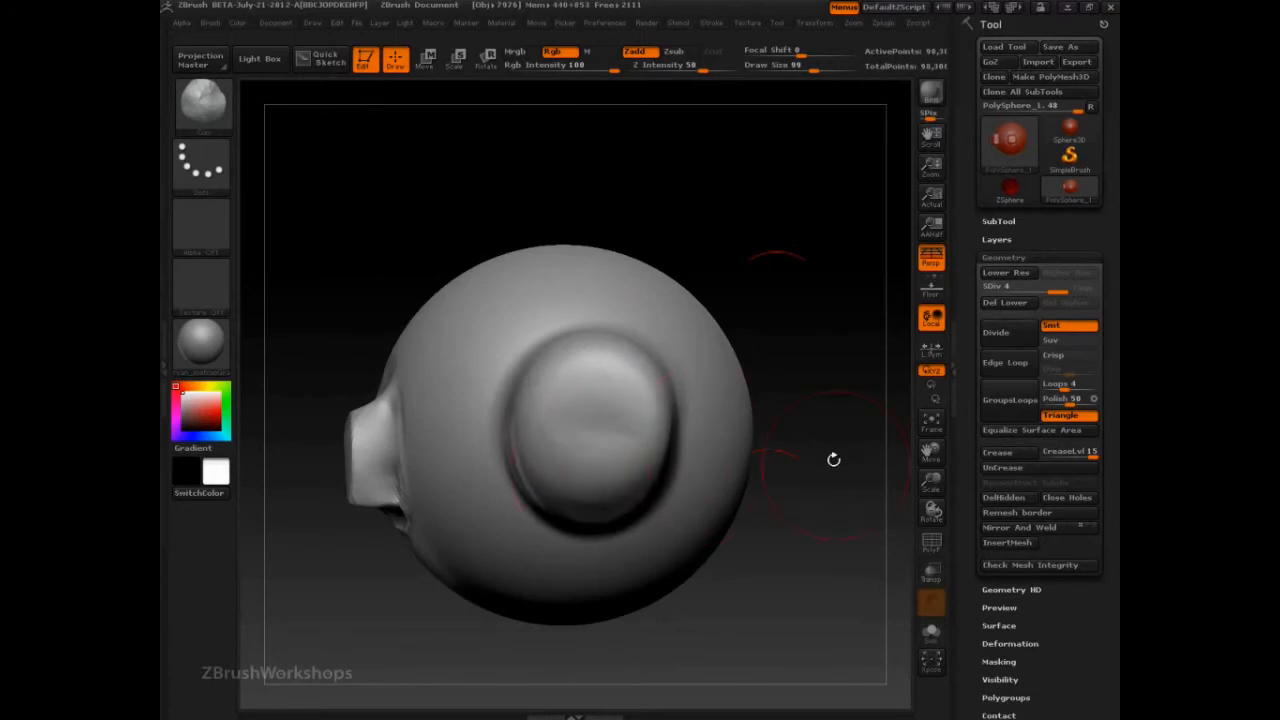
pyautogui.moveTo(835, 460); pyautogui.dragTo(745, 337)
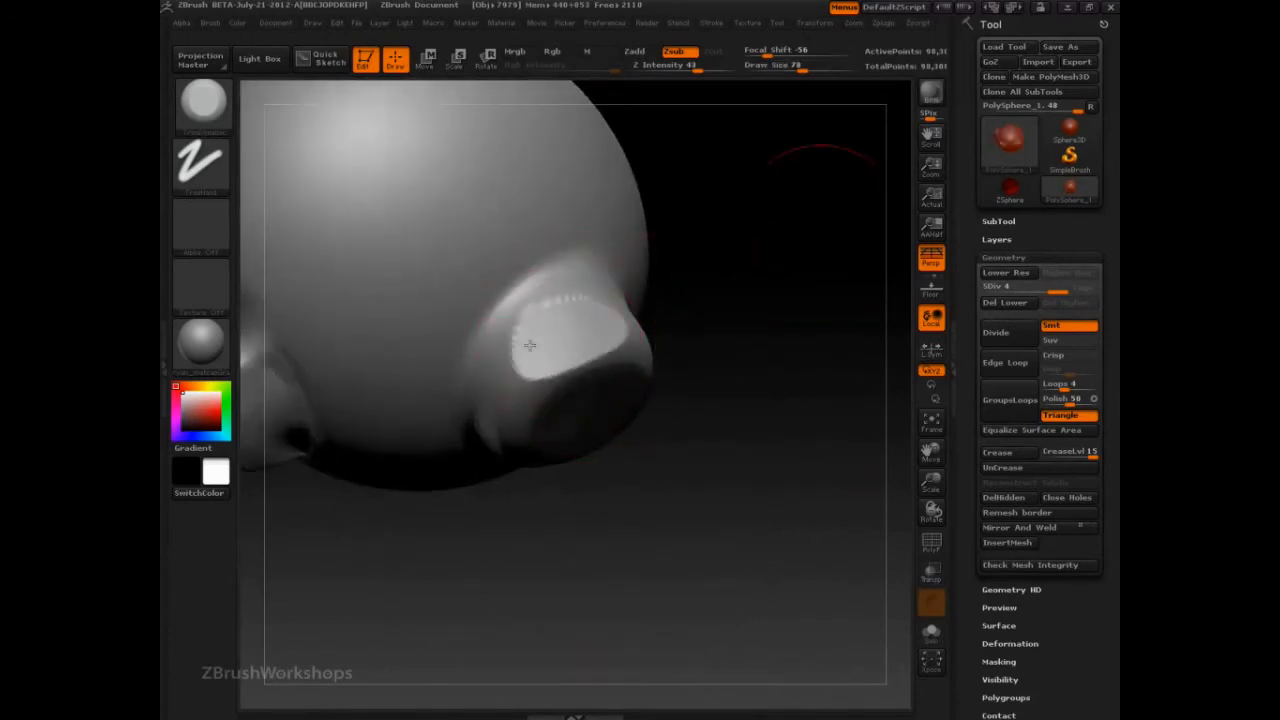
pyautogui.moveTo(530, 345); pyautogui.dragTo(548, 337)
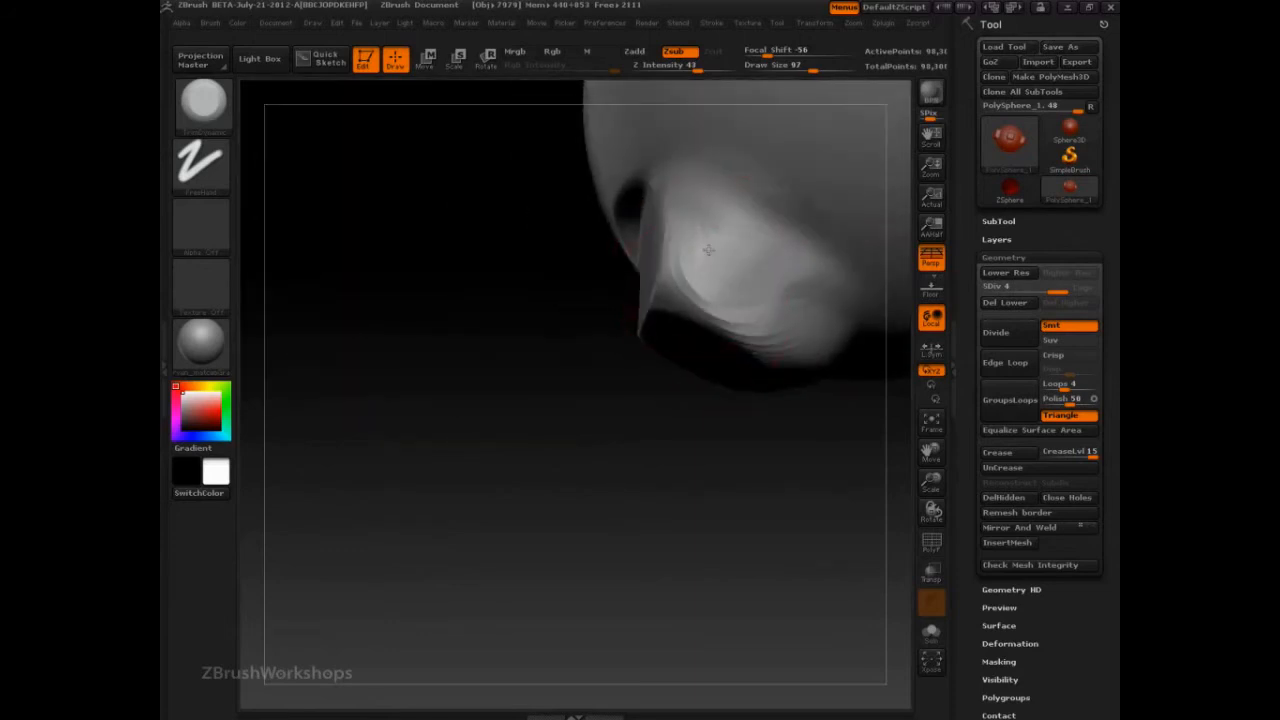
pyautogui.moveTo(700, 250); pyautogui.dragTo(725, 262)
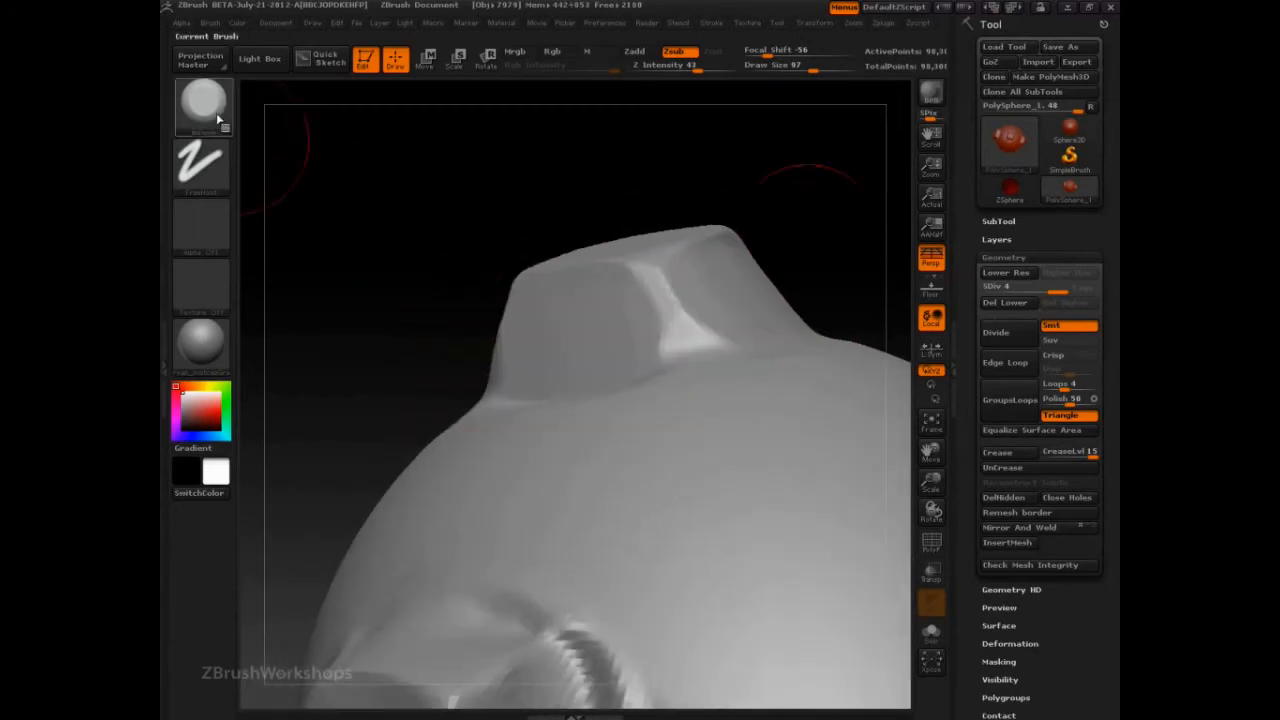
# Step: With TrimAdaptive at intensity 100, flatten the top block's top and side faces
pyautogui.click(202, 107)
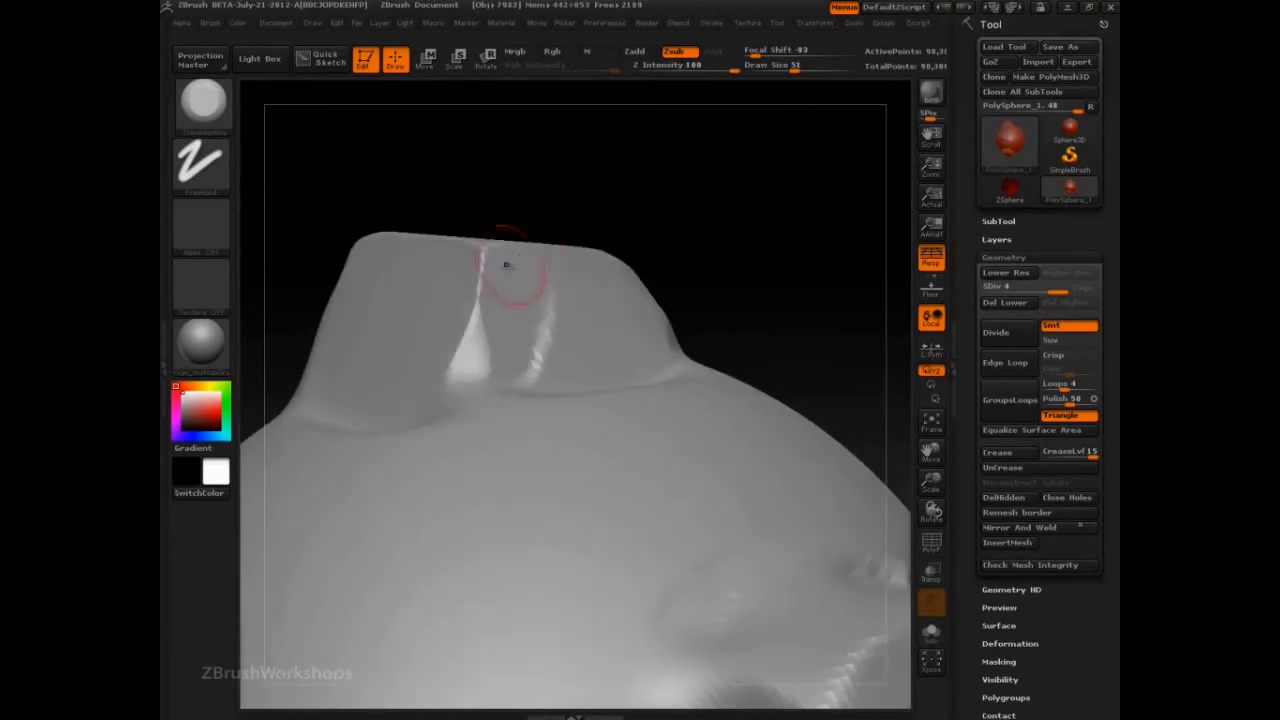
pyautogui.moveTo(510, 265); pyautogui.dragTo(500, 330)
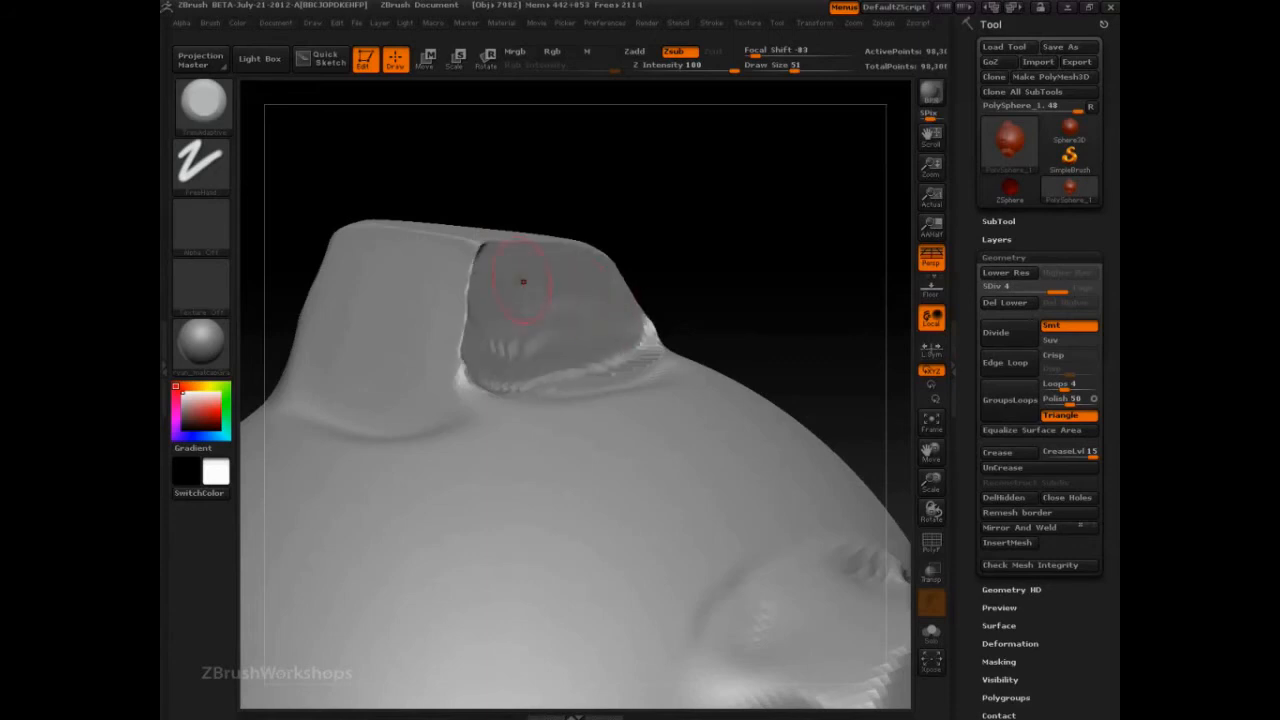
pyautogui.moveTo(520, 280); pyautogui.dragTo(545, 280)
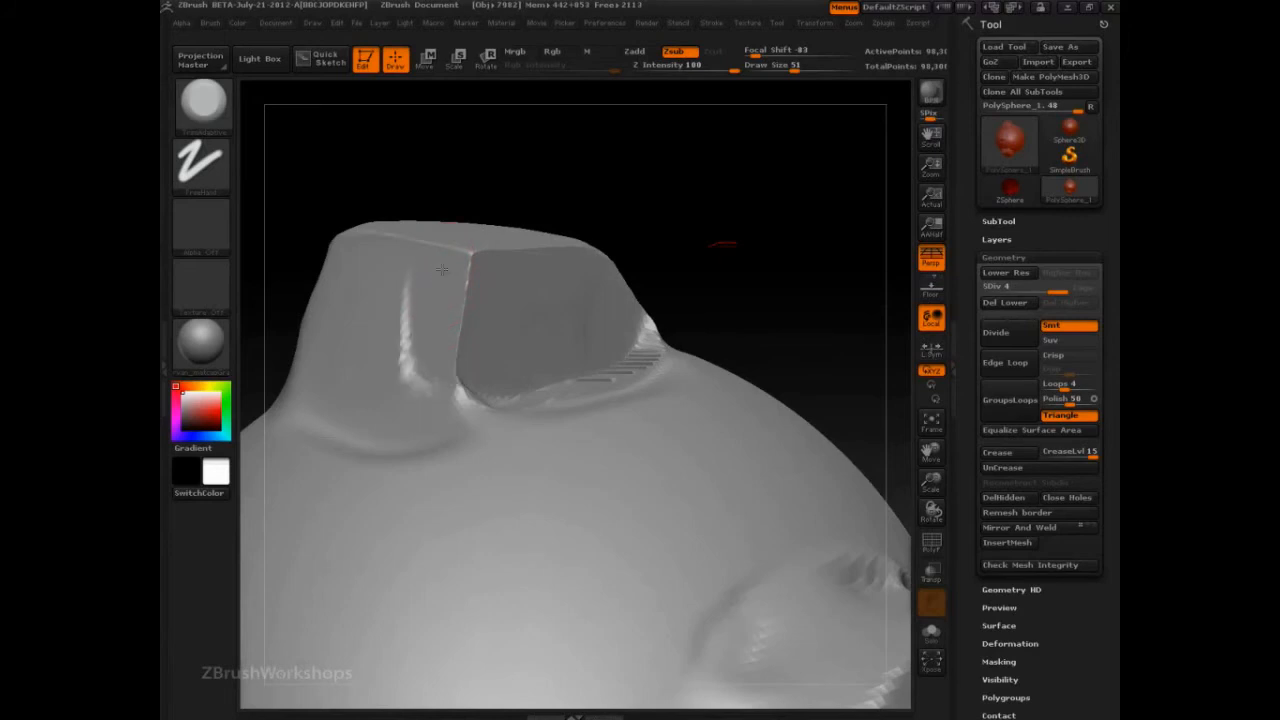
pyautogui.click(371, 245)
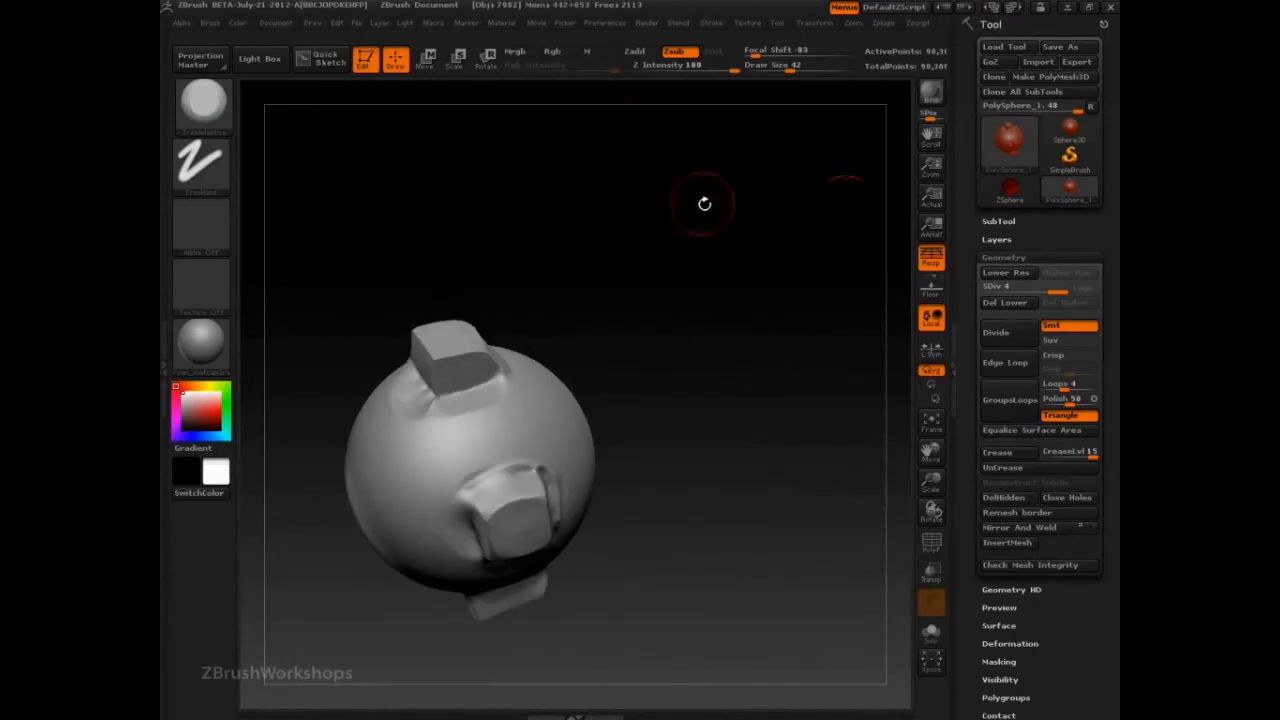
# Step: Orbit to the front protrusion and flatten one of its faces with the trim brush
pyautogui.moveTo(704, 204); pyautogui.dragTo(672, 417)
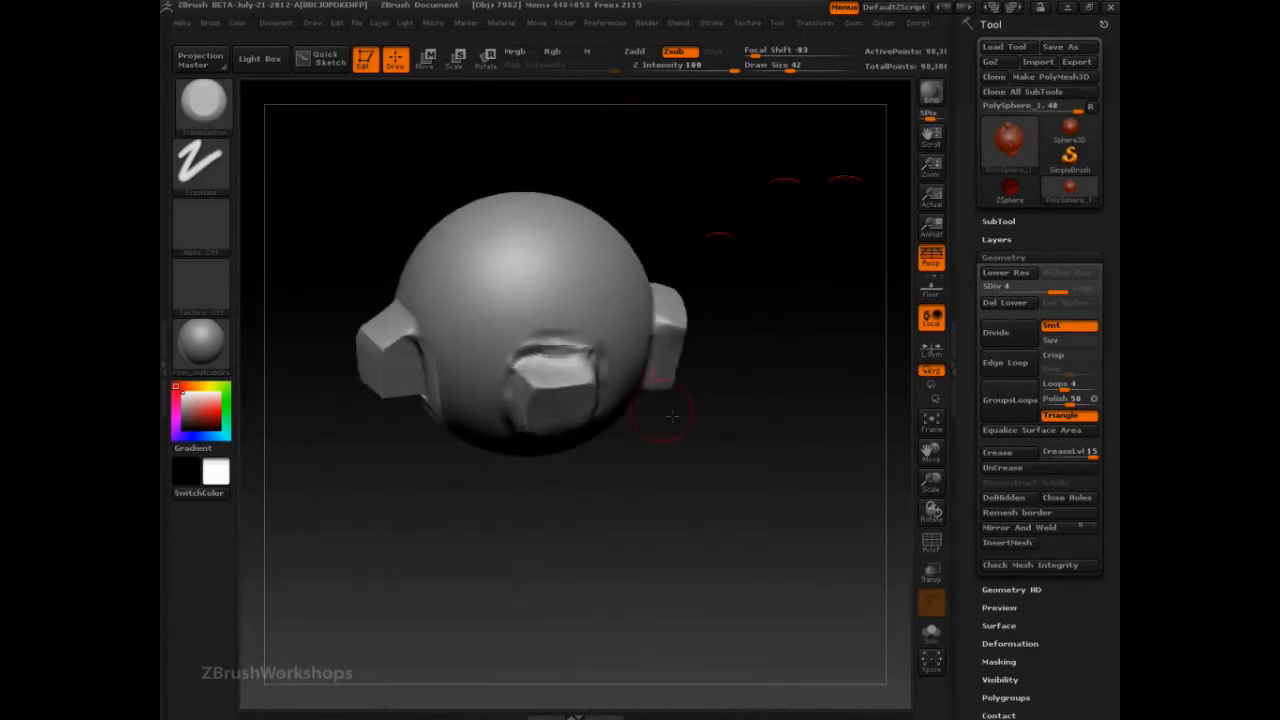
pyautogui.moveTo(672, 417); pyautogui.dragTo(713, 348)
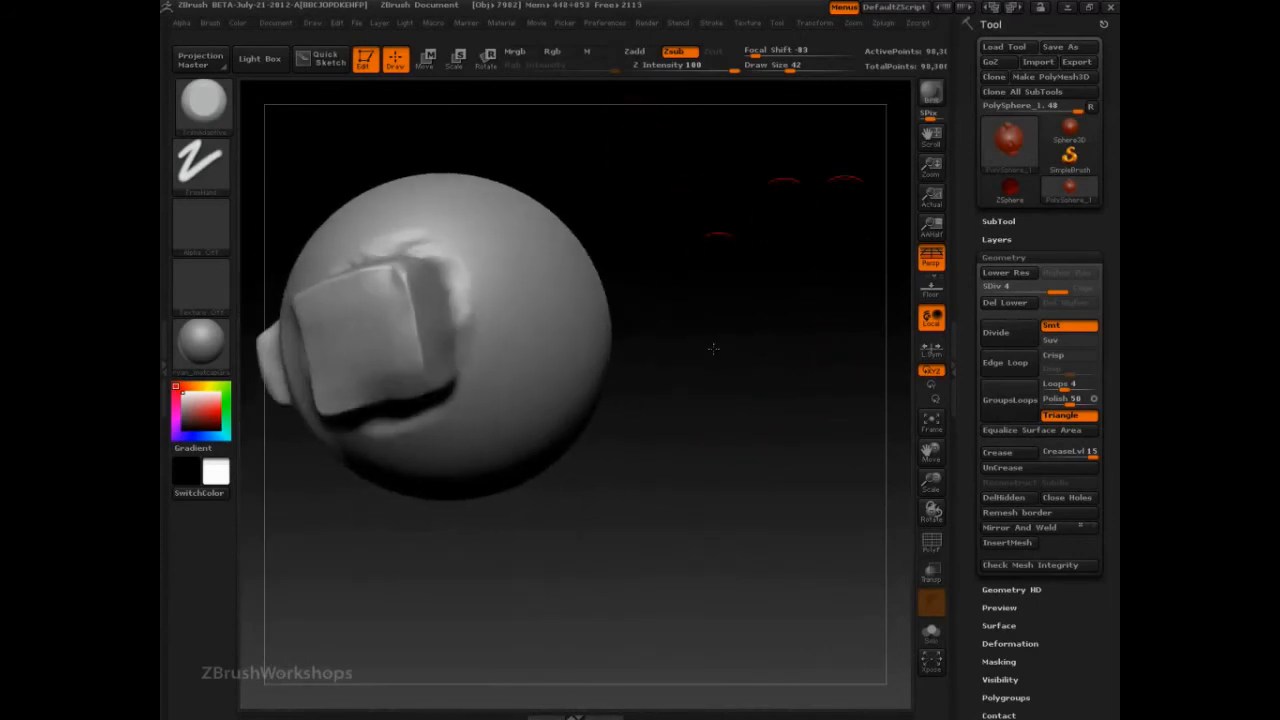
pyautogui.moveTo(715, 348); pyautogui.dragTo(615, 373)
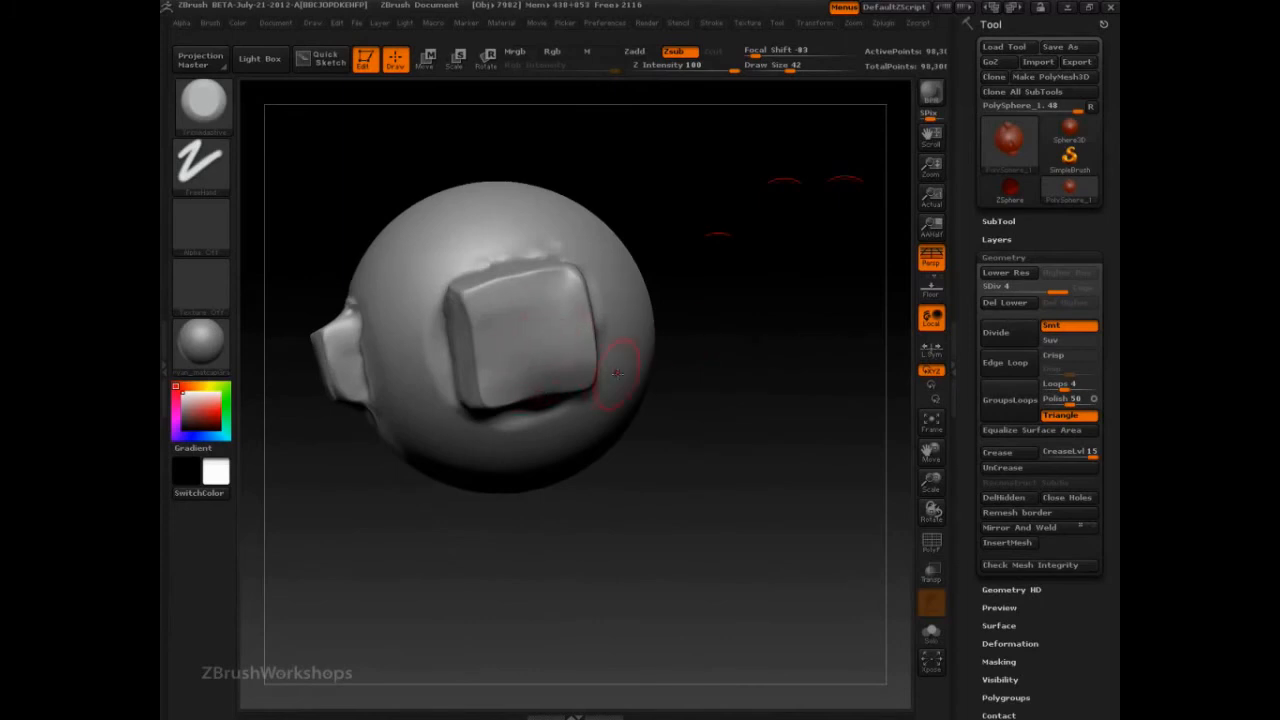
pyautogui.moveTo(617, 375); pyautogui.dragTo(840, 407)
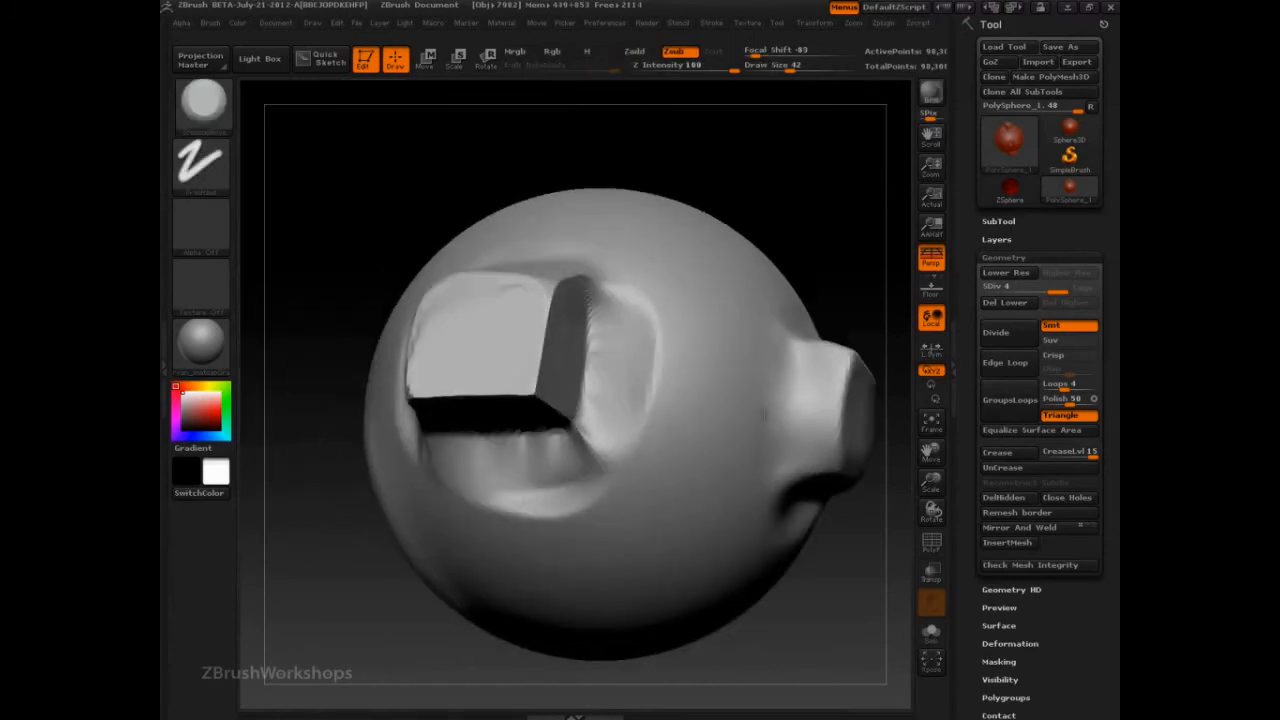
pyautogui.moveTo(575, 350); pyautogui.dragTo(575, 410)
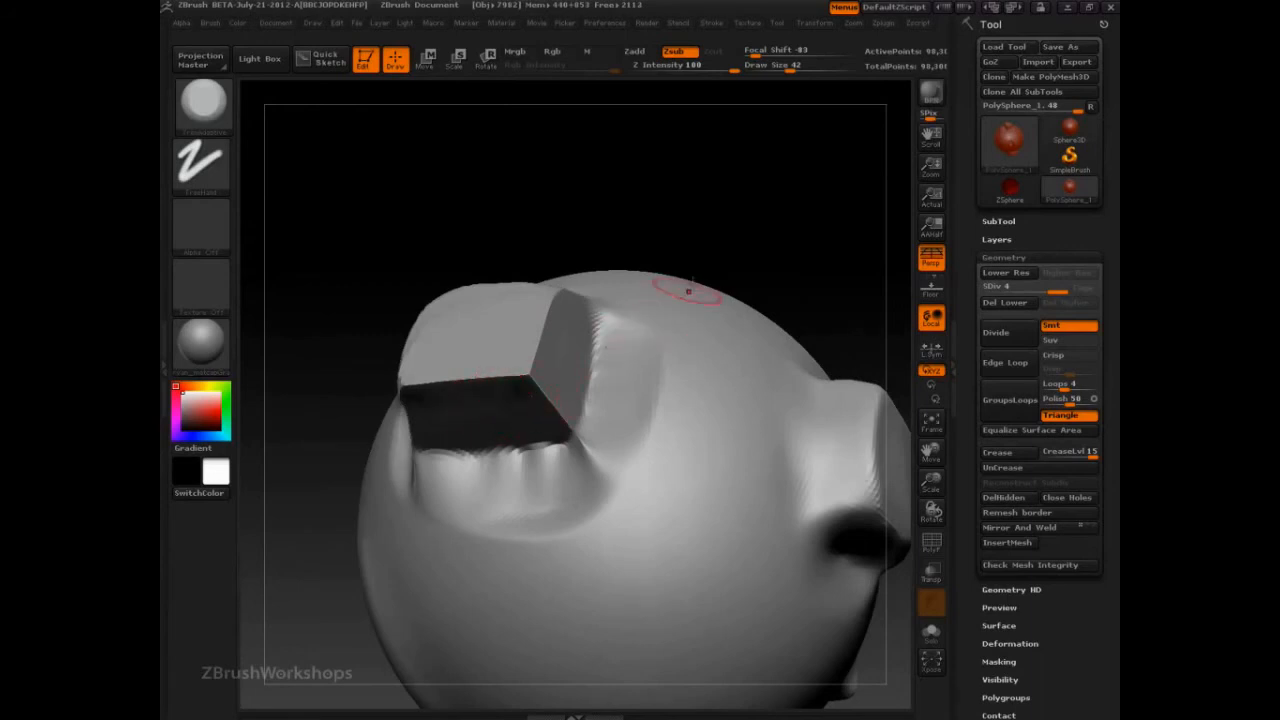
pyautogui.moveTo(782, 210)
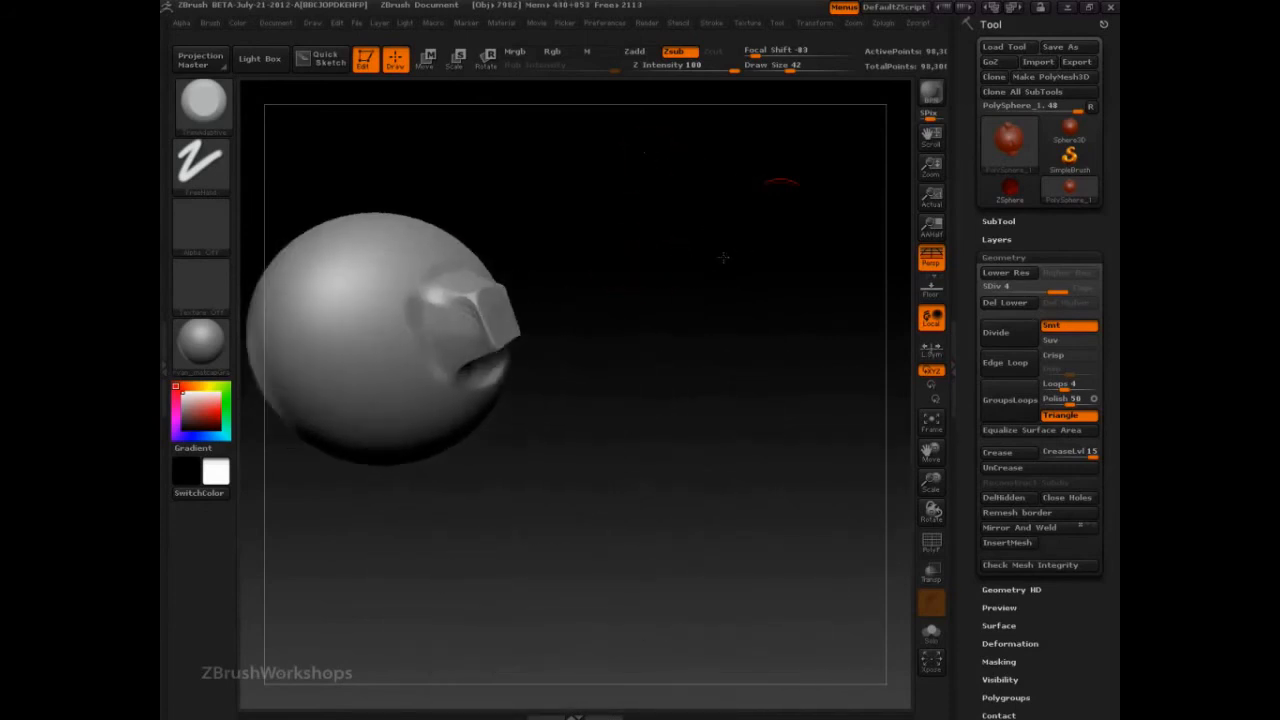
pyautogui.moveTo(400, 350); pyautogui.dragTo(550, 330)
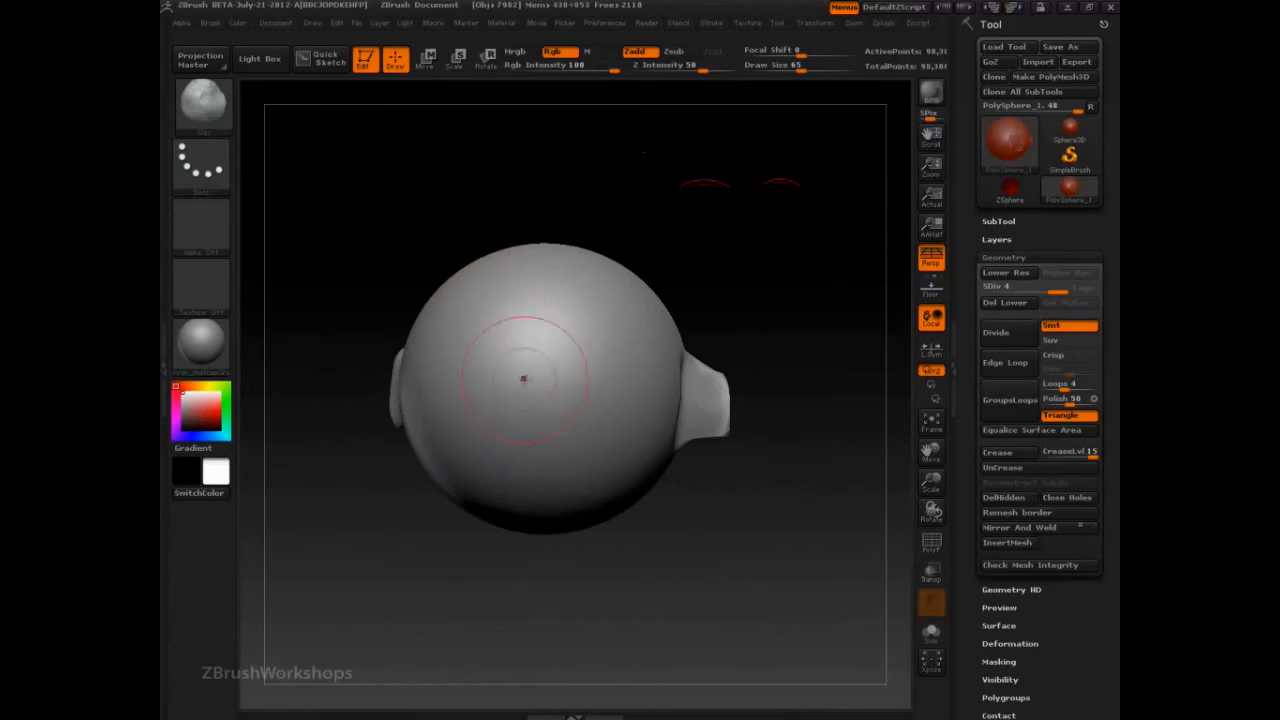
# Step: Orbit toward a side protrusion and bring up the brush library
pyautogui.click(523, 378)
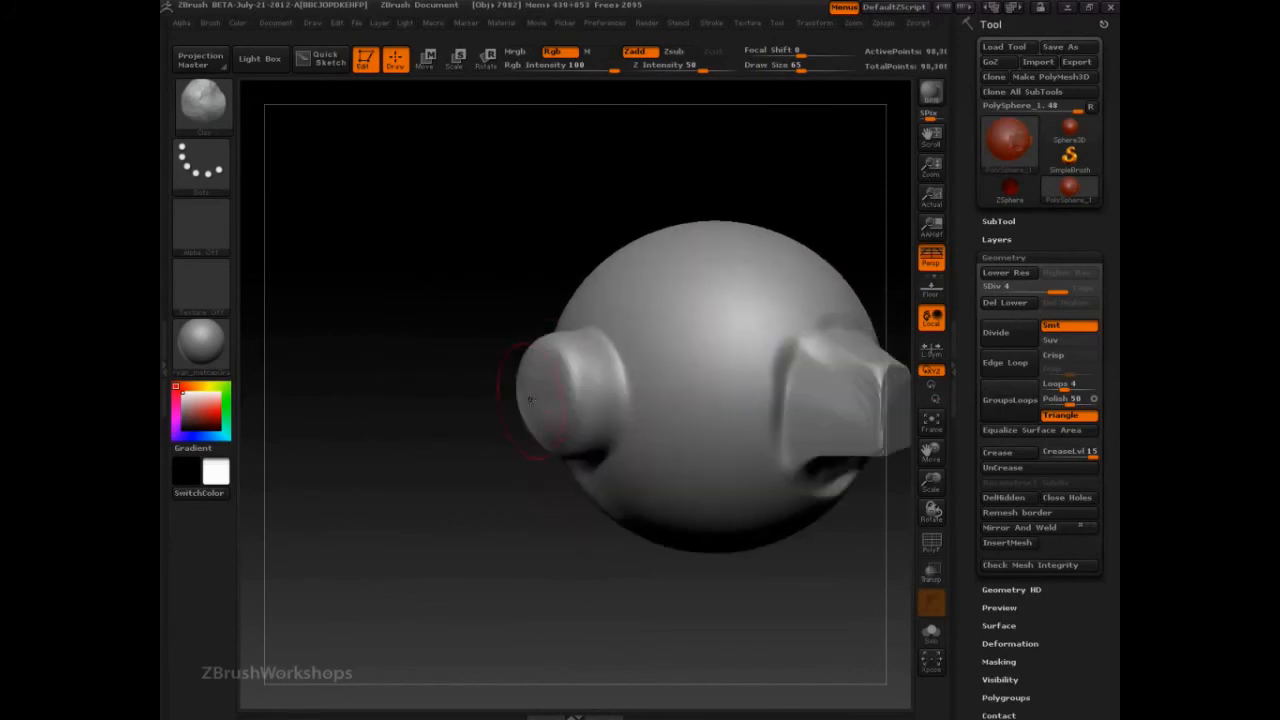
pyautogui.moveTo(530, 400); pyautogui.dragTo(467, 456)
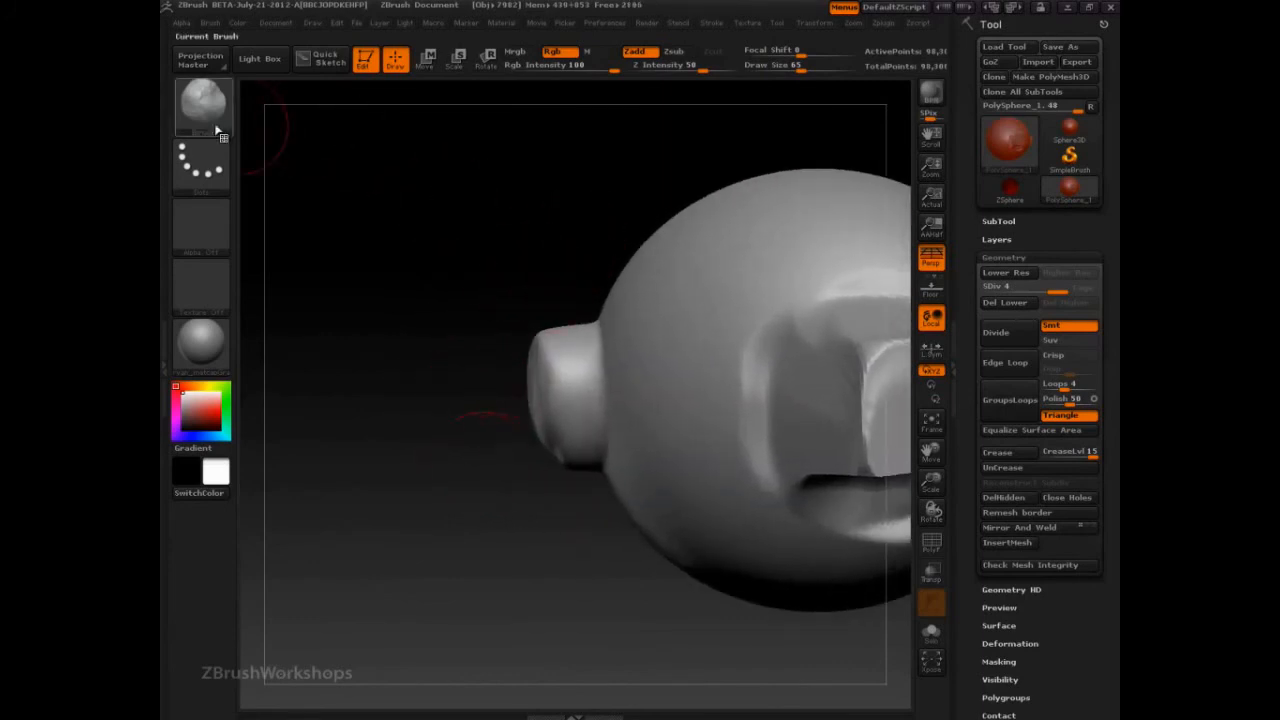
pyautogui.click(201, 107)
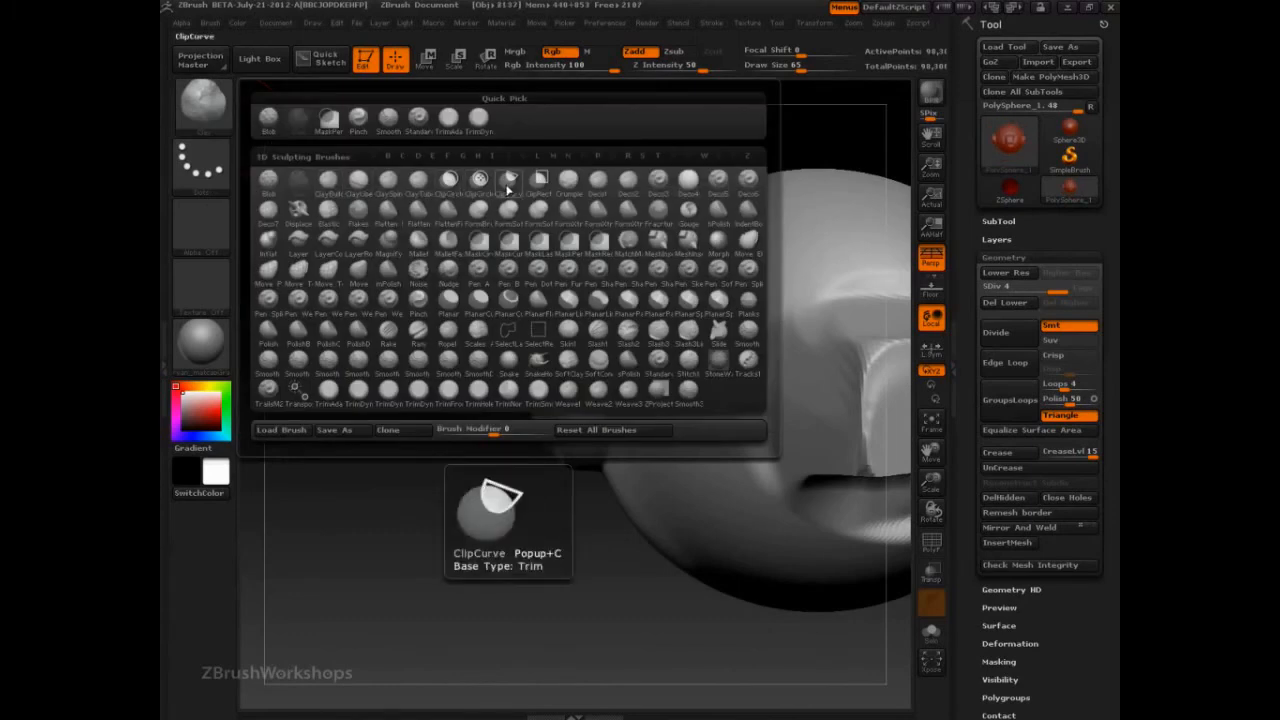
# Step: Select the ClipRect brush after looking at ClipCurve
pyautogui.click(538, 178)
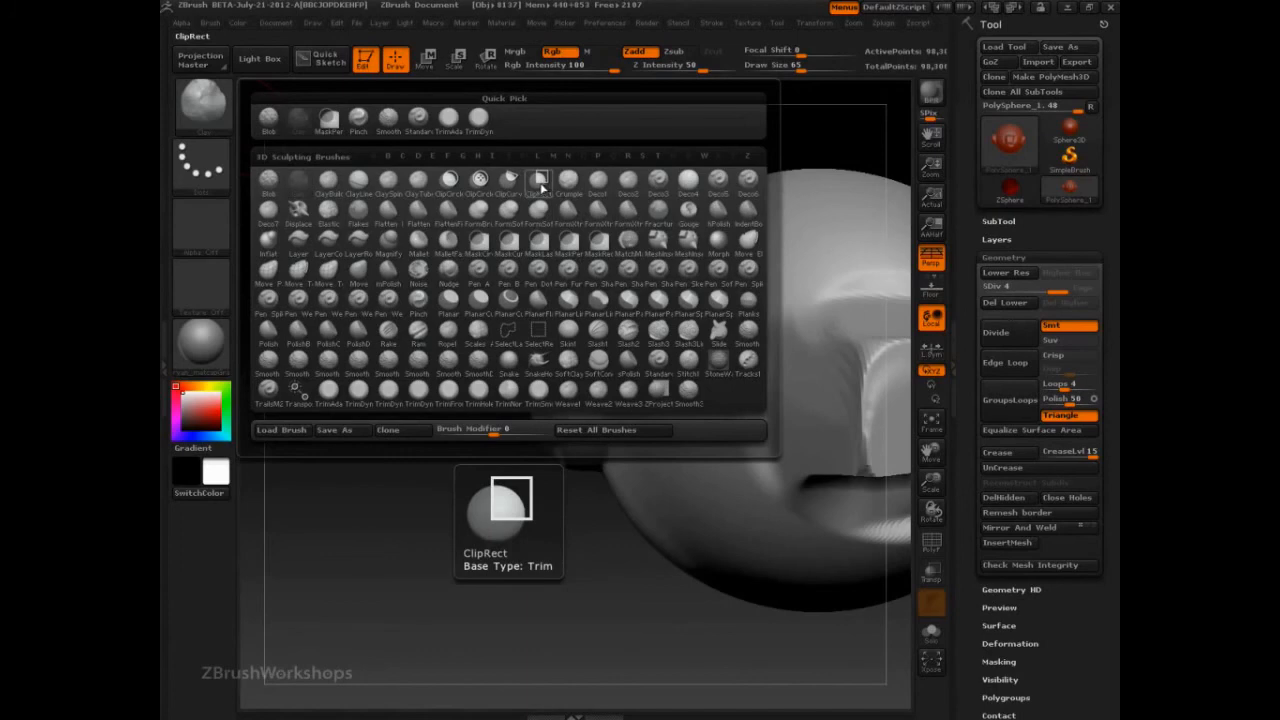
pyautogui.click(537, 178)
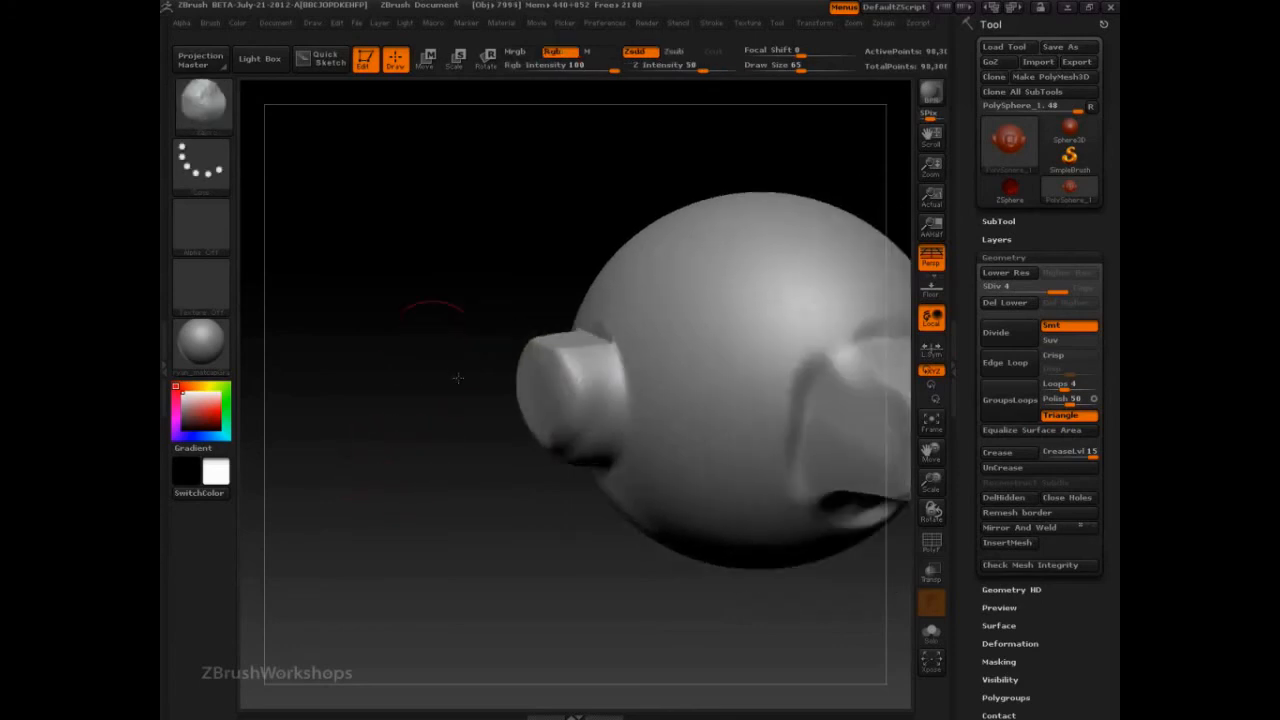
# Step: Slice a crisp ClipCurve cut across the top cube block, then orbit to review it
pyautogui.moveTo(458, 378); pyautogui.dragTo(508, 436)
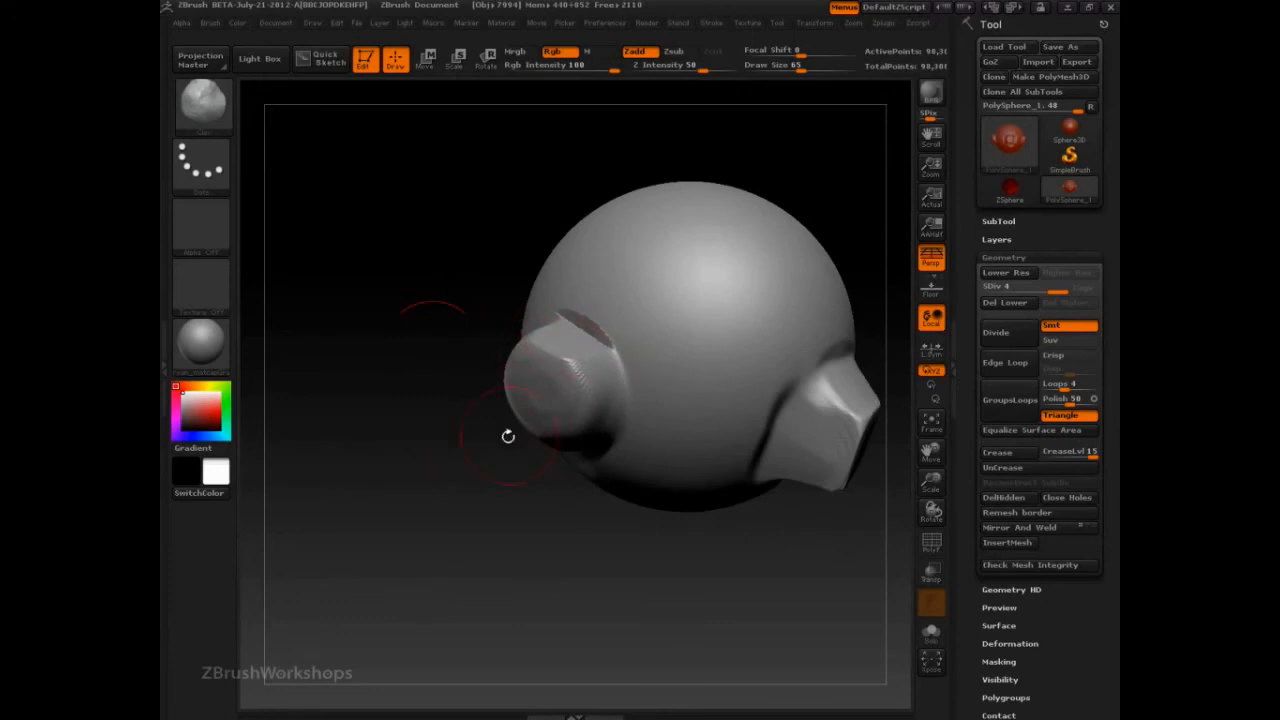
pyautogui.moveTo(507, 436); pyautogui.dragTo(440, 400)
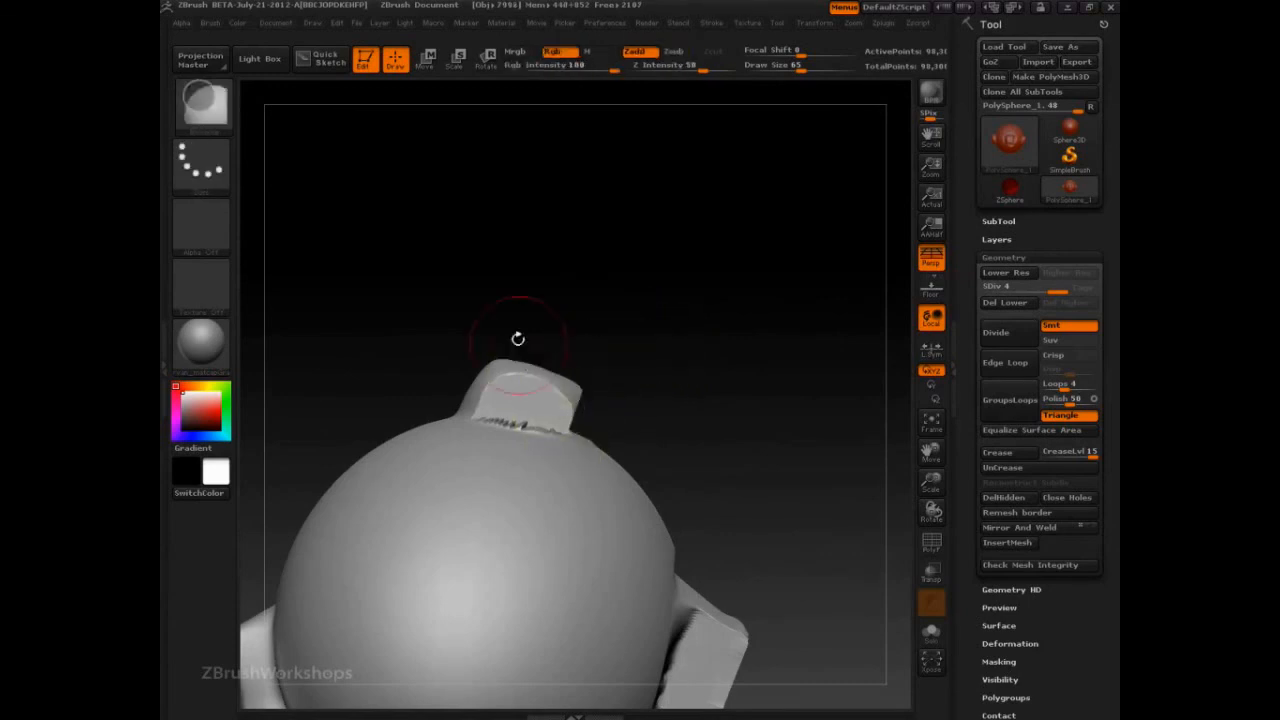
pyautogui.moveTo(510, 330); pyautogui.dragTo(480, 415)
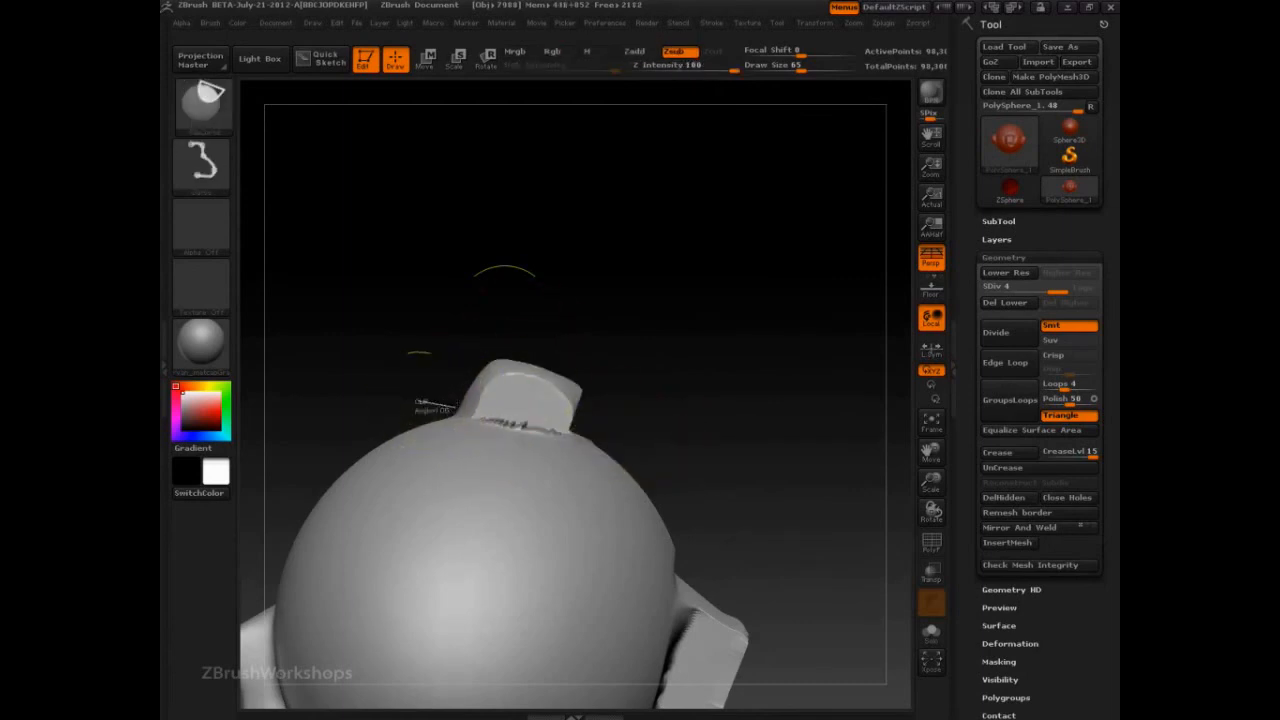
pyautogui.moveTo(420, 400); pyautogui.dragTo(462, 310)
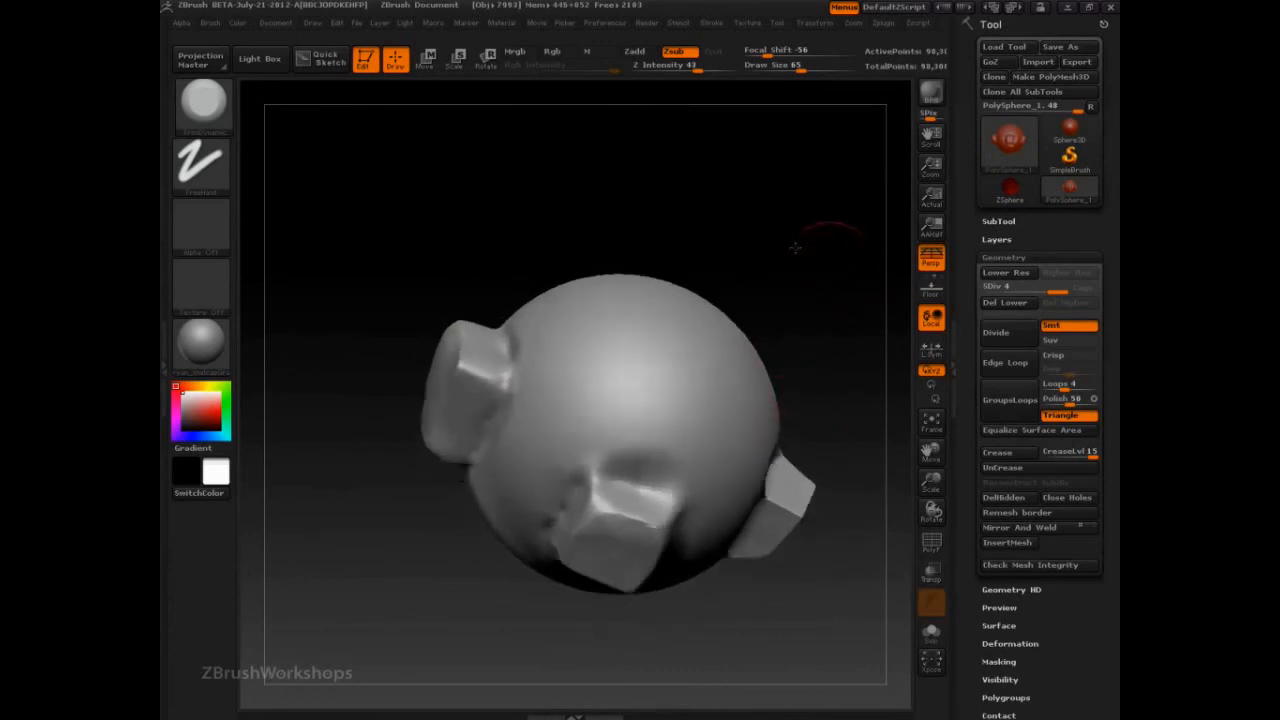
pyautogui.moveTo(795, 247); pyautogui.dragTo(755, 317)
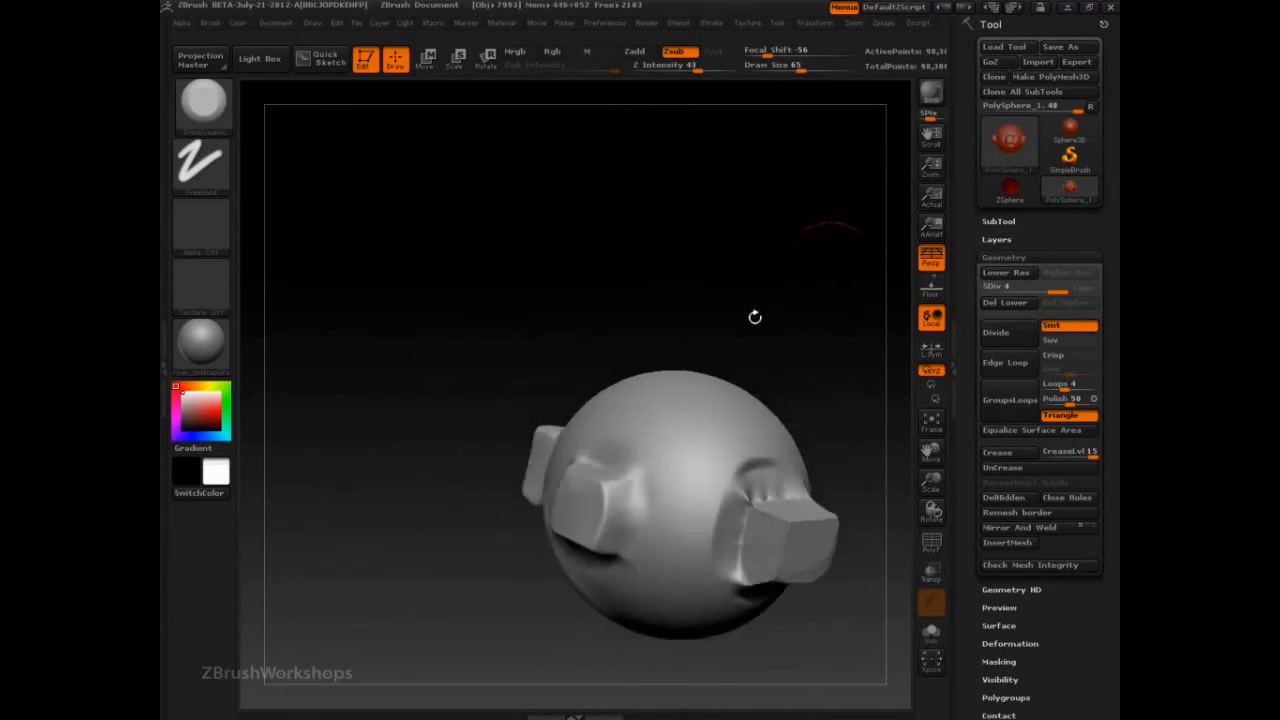